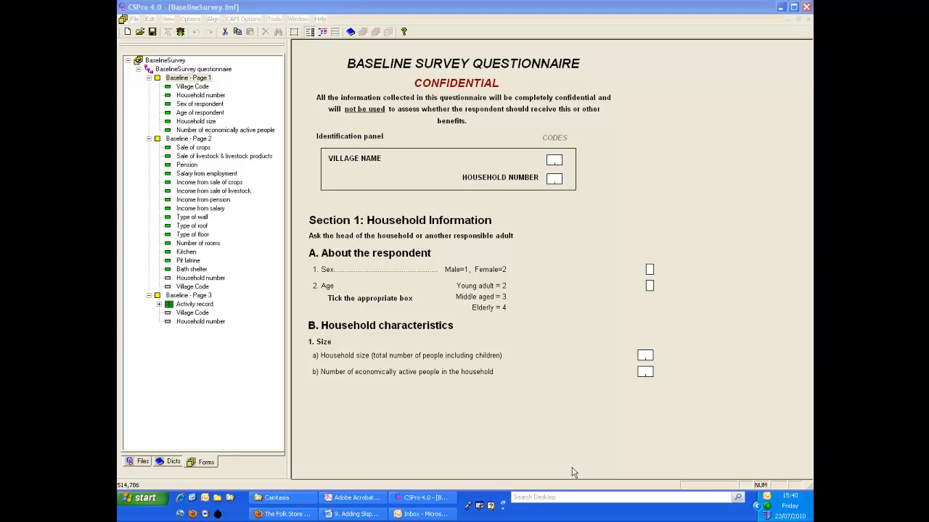
mouse_move(506, 415)
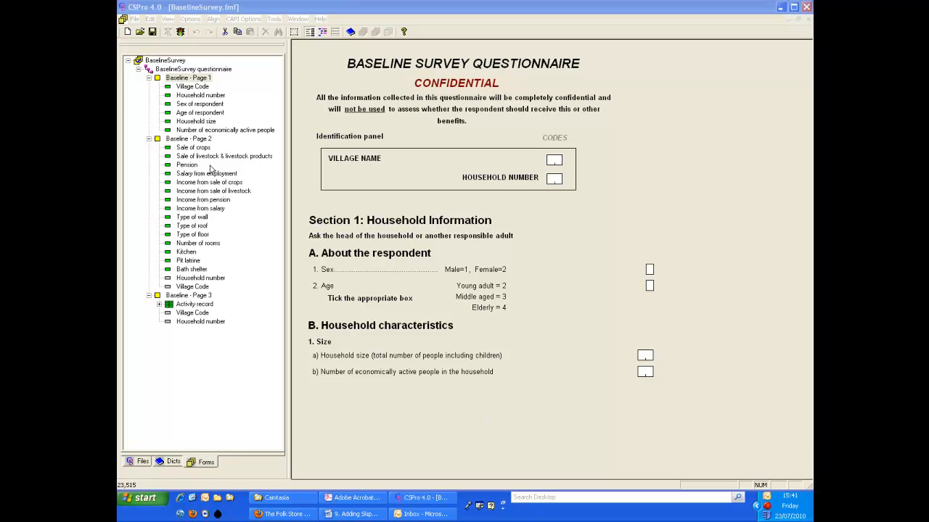
mouse_move(217, 137)
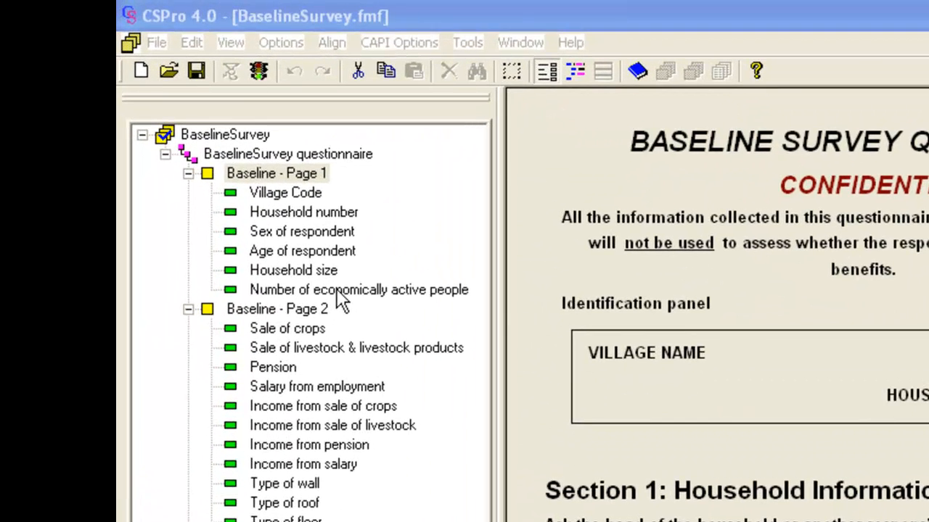
Select 'Number of economically active people' in the Forms tree and reach the View menu
click(359, 290)
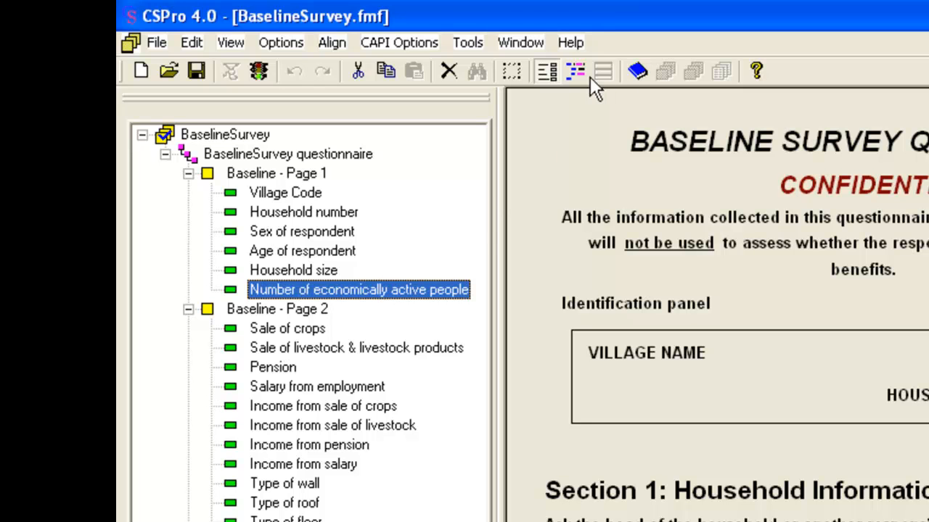
click(231, 42)
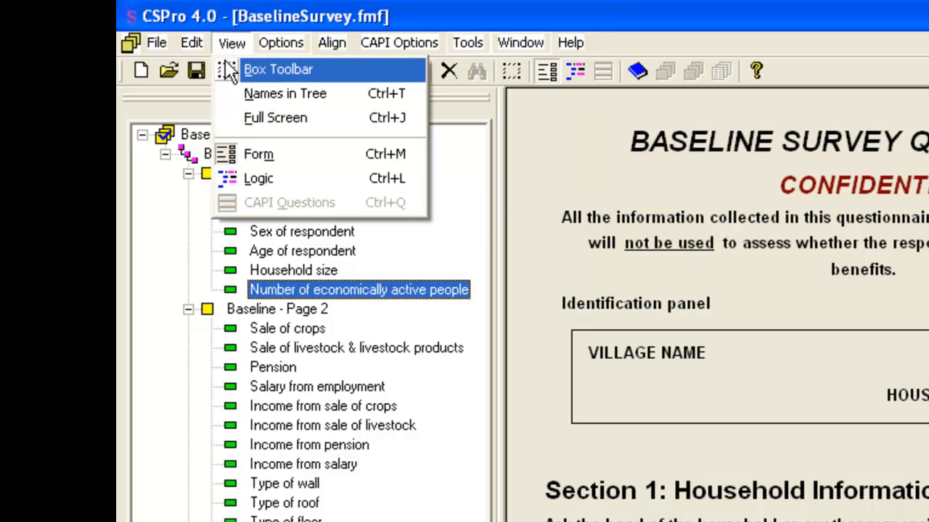
Switch to the Logic view showing the empty PROC ECONACT procedure
click(258, 177)
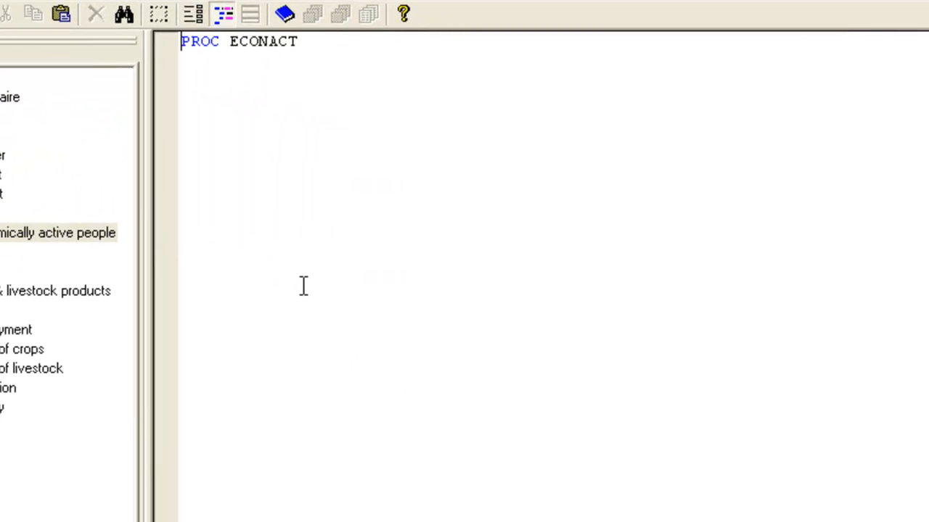
mouse_move(383, 192)
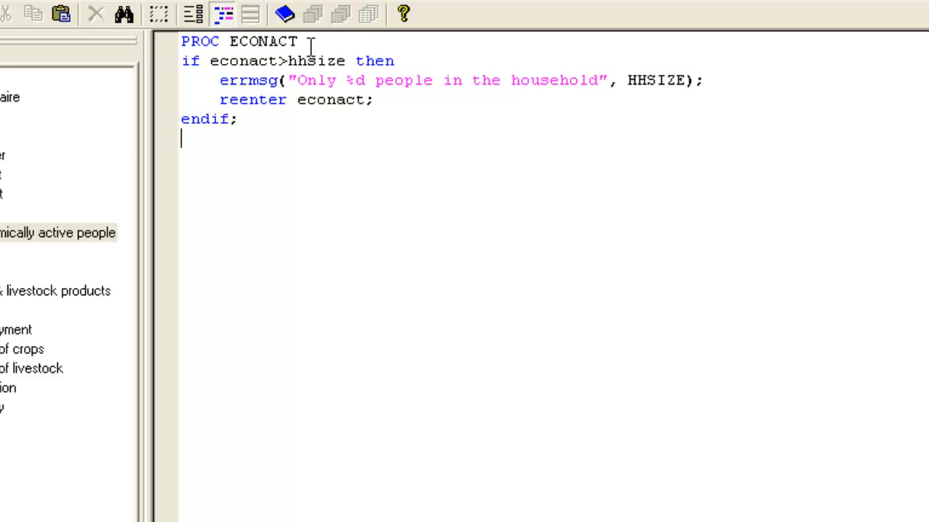
mouse_move(212, 476)
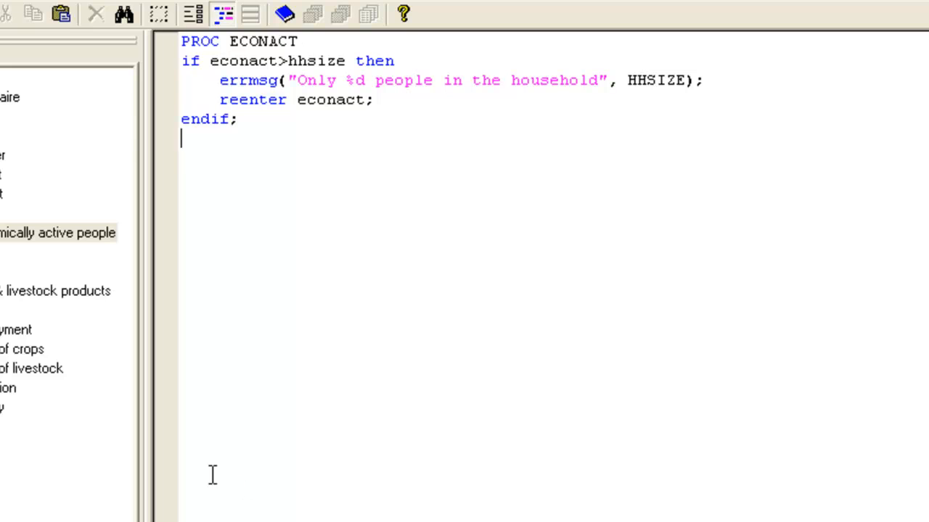
mouse_move(206, 81)
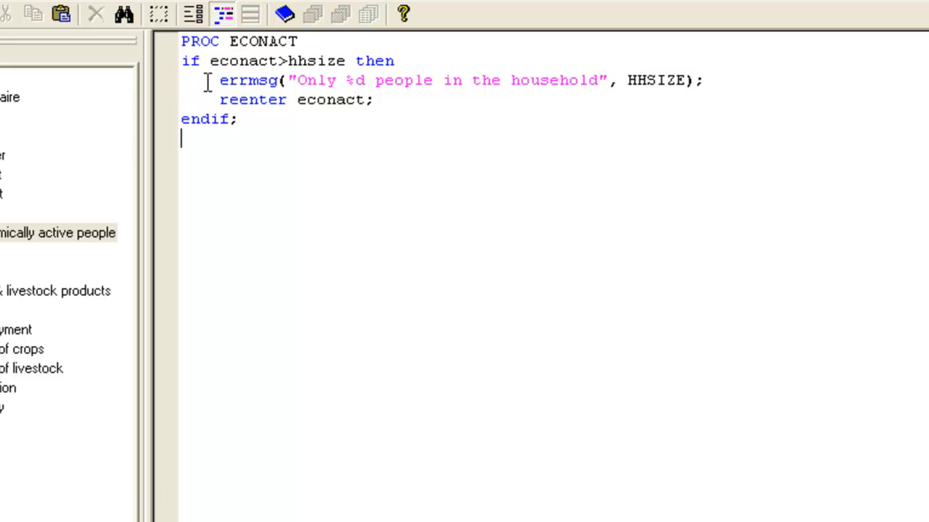
mouse_move(299, 75)
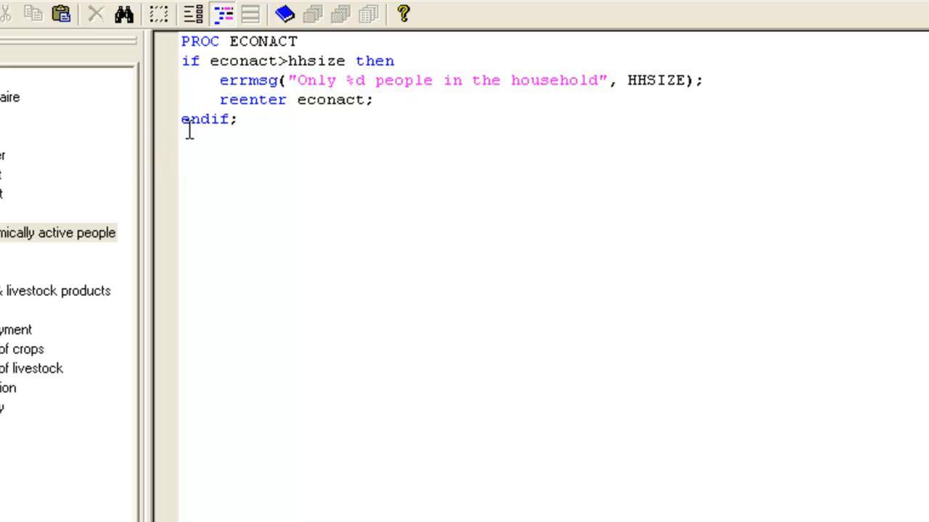
mouse_move(253, 61)
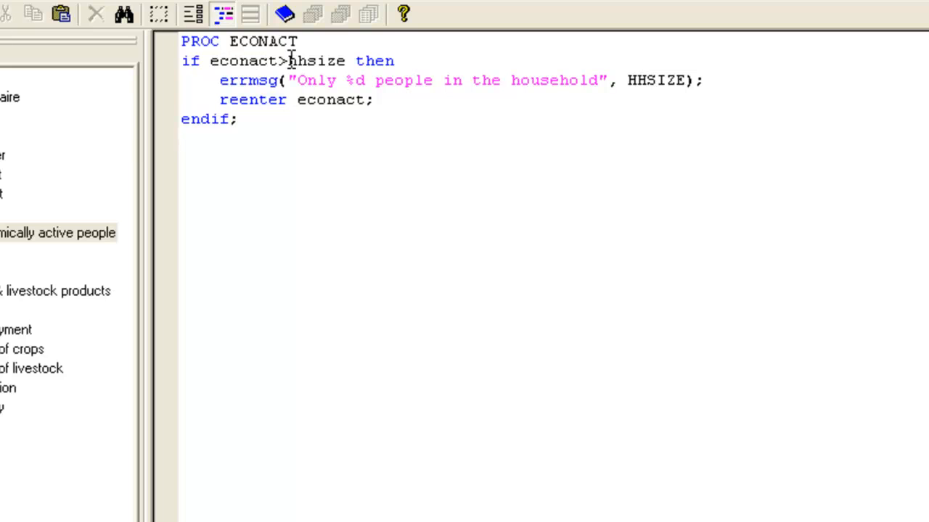
mouse_move(343, 61)
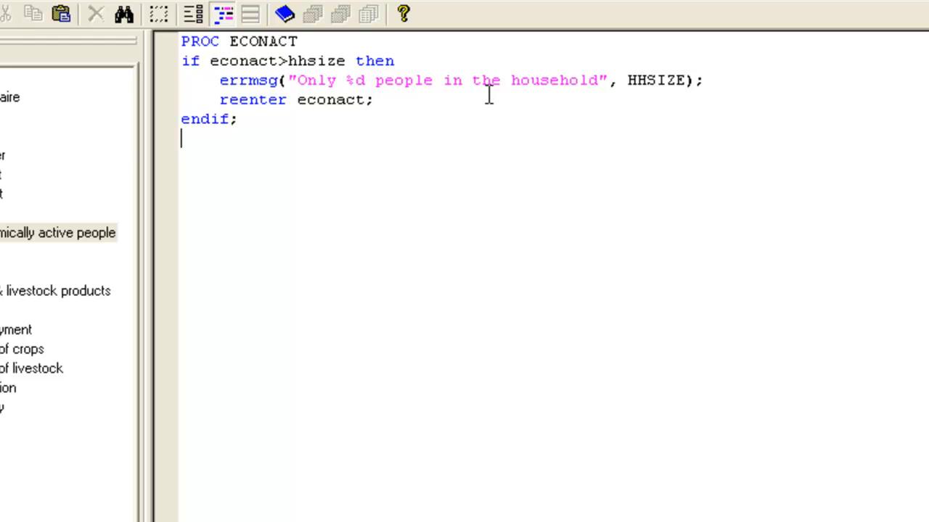
mouse_move(386, 105)
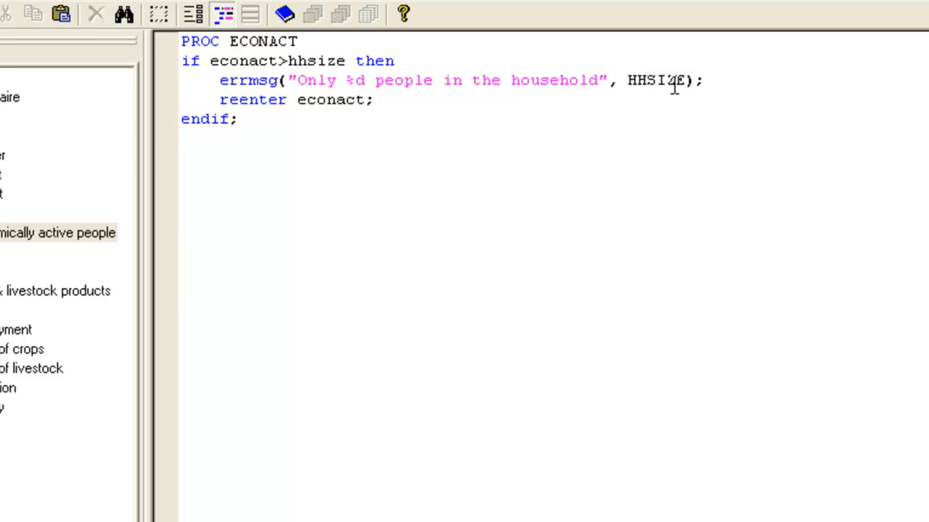
mouse_move(514, 119)
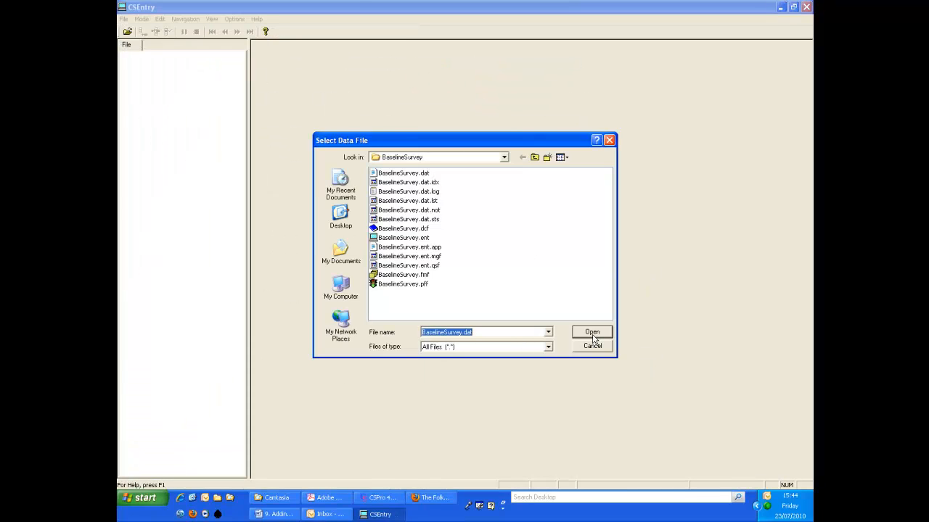
Load BaselineSurvey.dat and confirm the Operator ID prompt
click(592, 333)
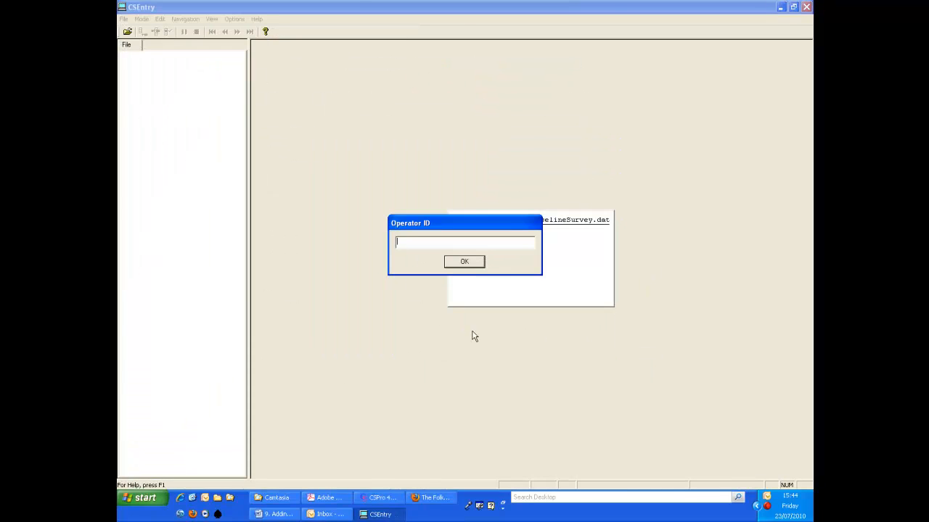
click(465, 261)
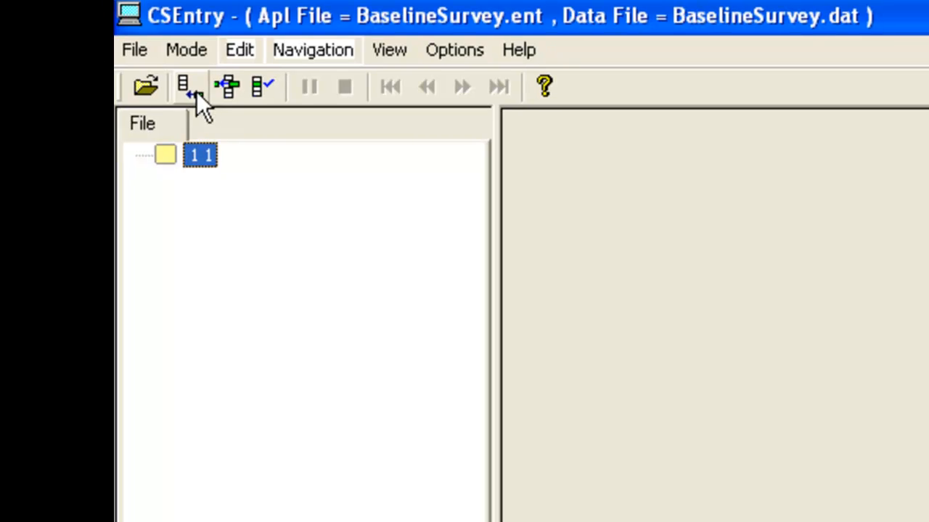
Add a new household case and enter household size 3
click(183, 86)
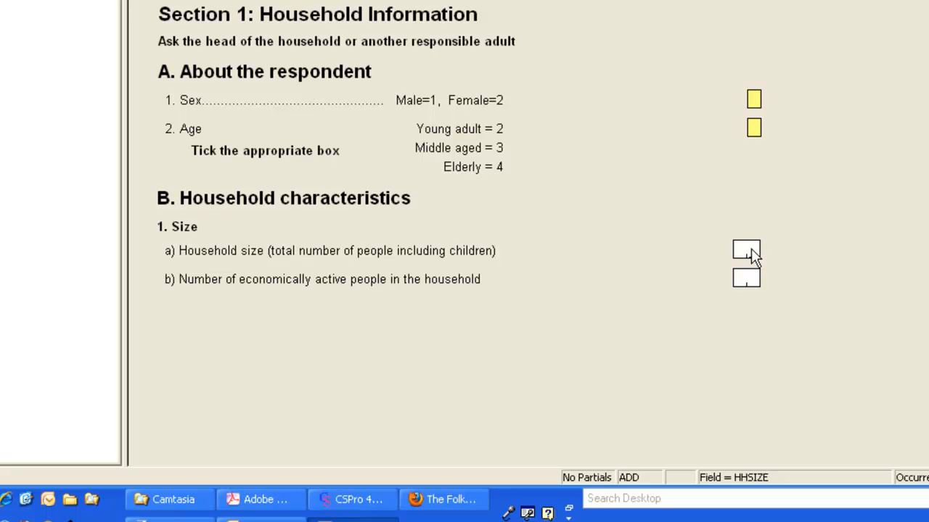
text(3)
click(746, 279)
text(5)
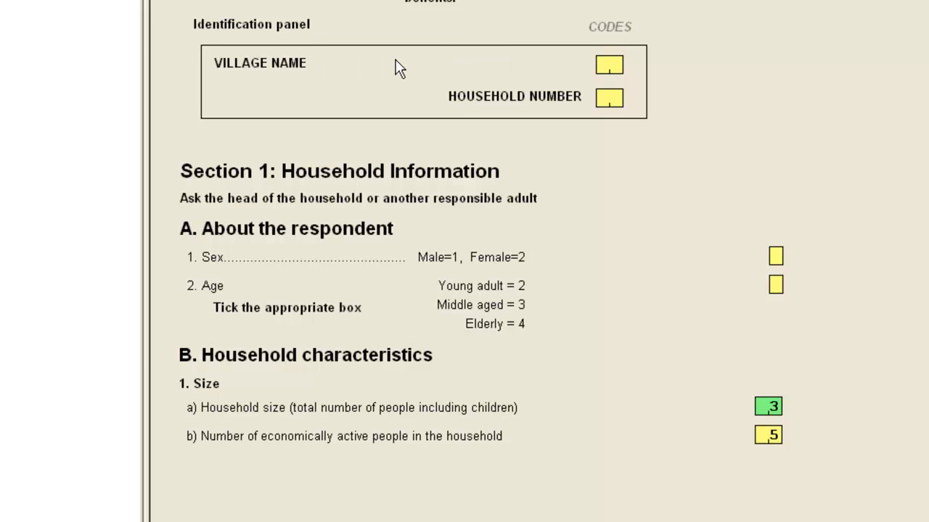
mouse_move(772, 481)
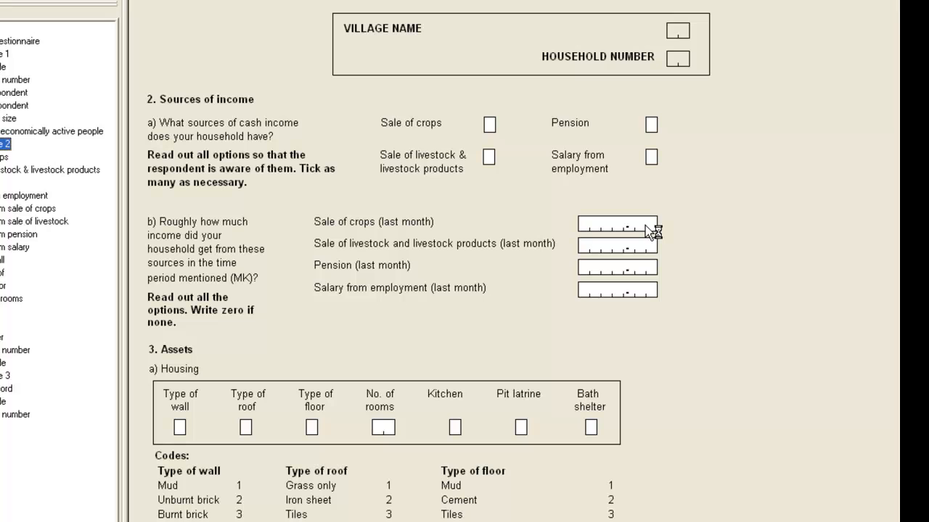
mouse_move(638, 235)
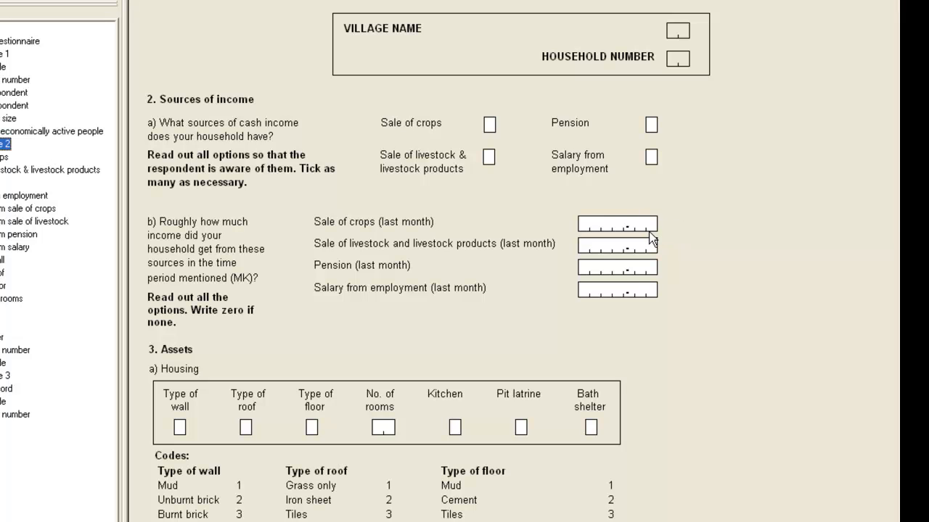
mouse_move(648, 210)
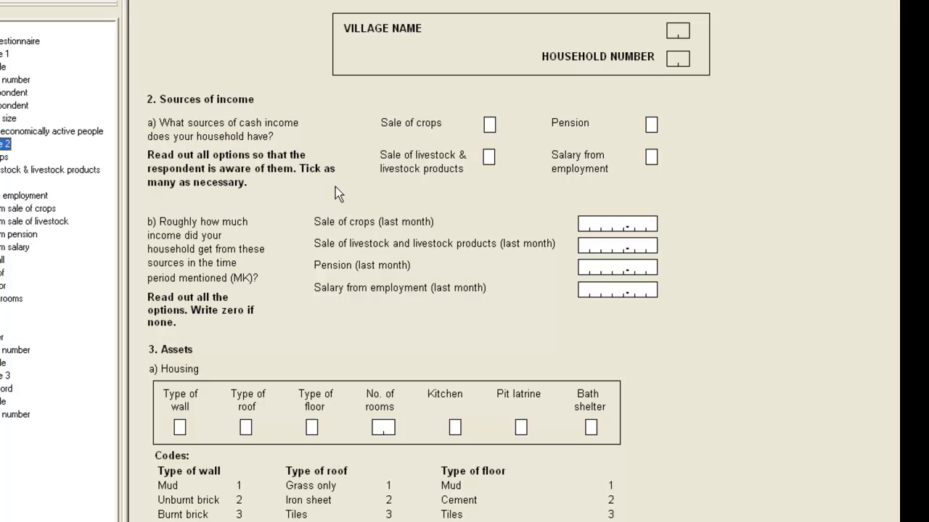
mouse_move(408, 129)
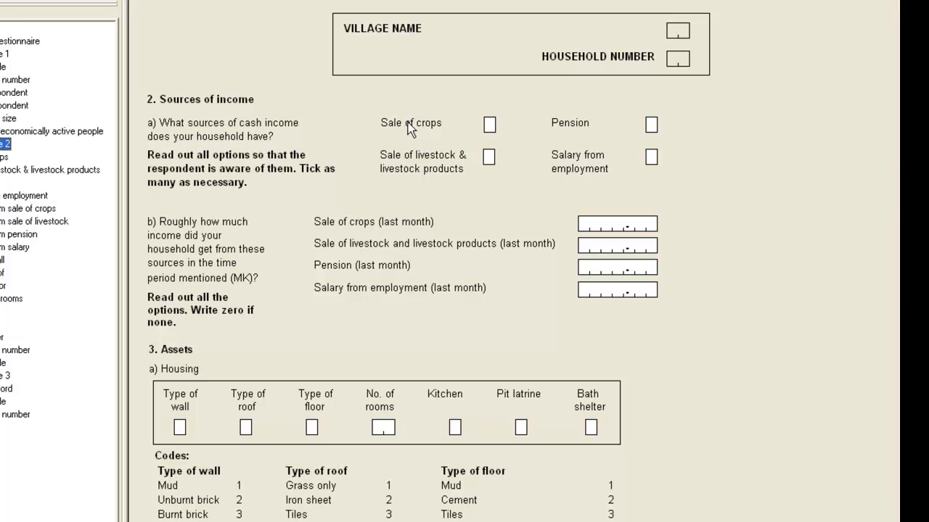
mouse_move(534, 168)
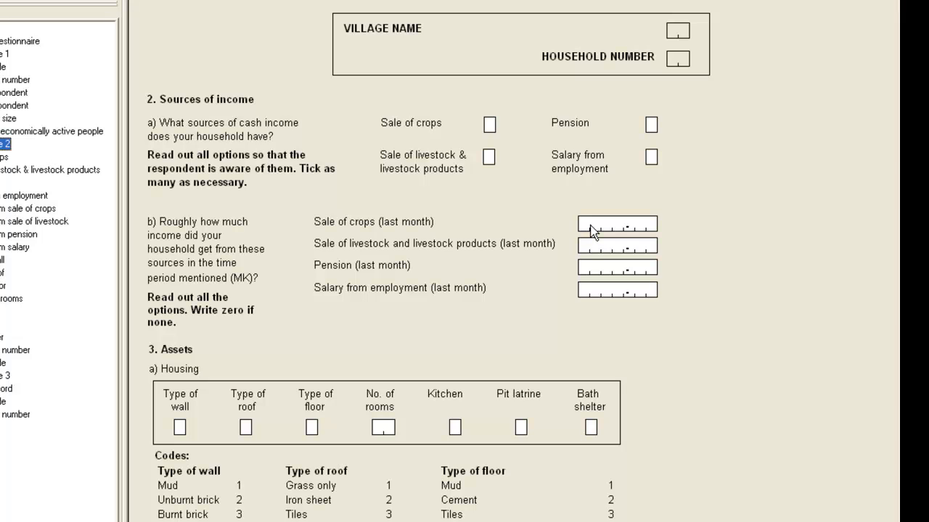
mouse_move(528, 177)
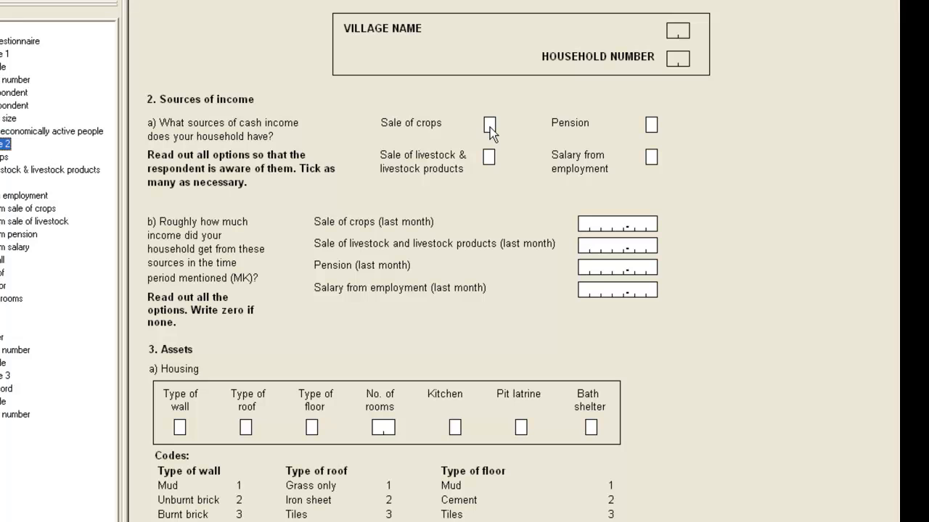
mouse_move(501, 172)
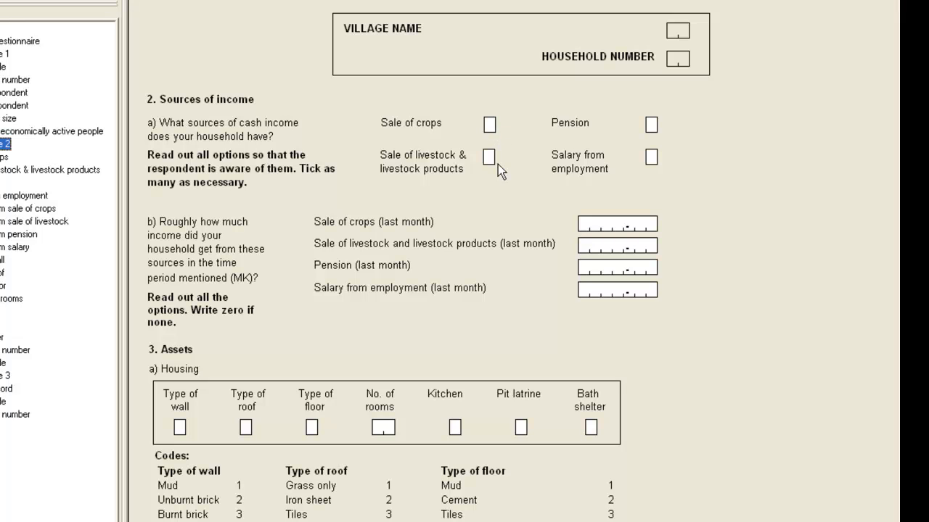
mouse_move(627, 192)
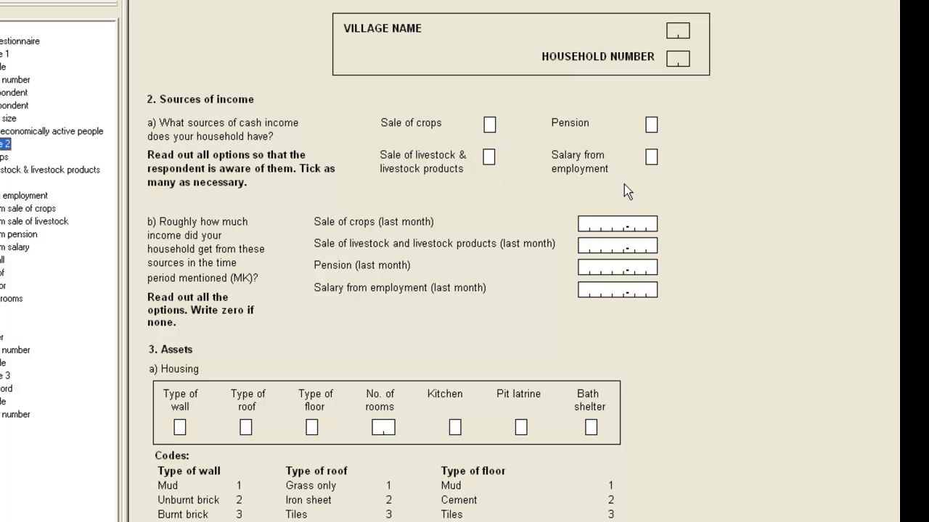
mouse_move(587, 186)
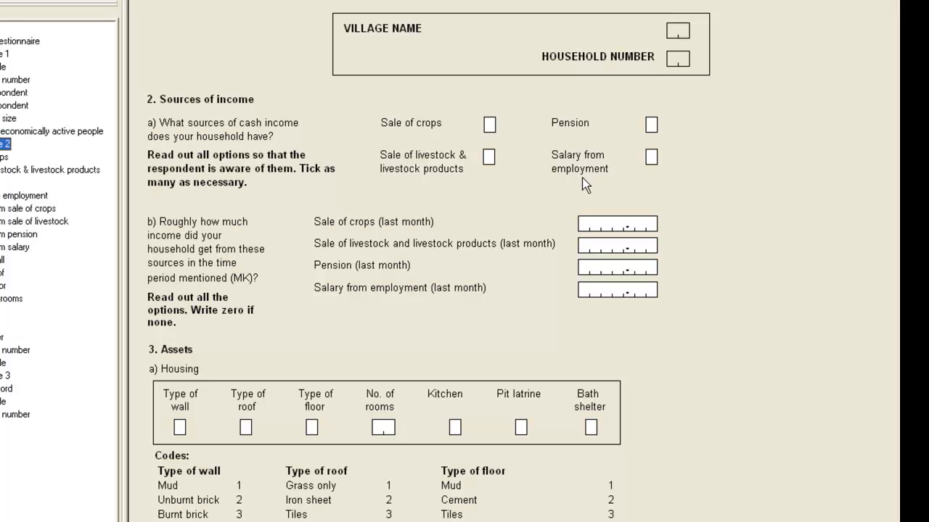
mouse_move(586, 157)
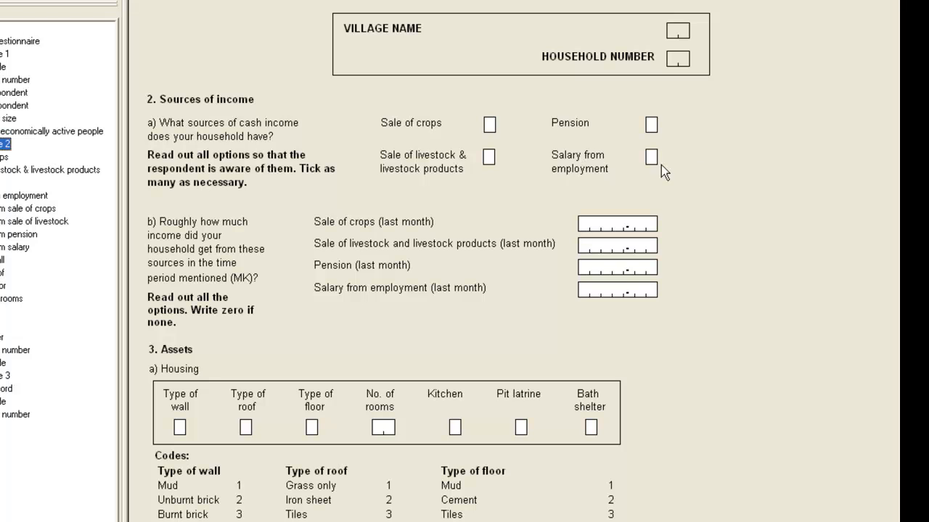
mouse_move(602, 167)
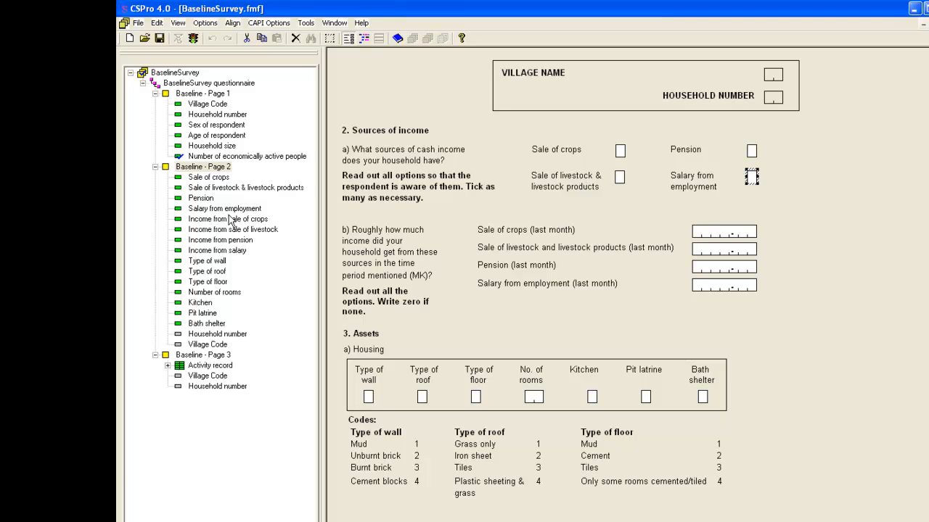
Select 'Salary from employment' and begin editing its PROC SALARY crops skip rule
click(223, 209)
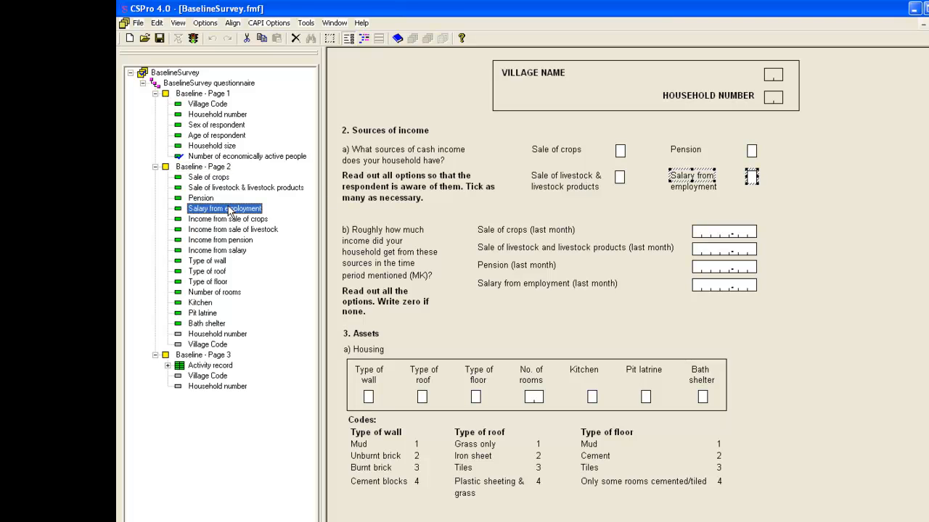
mouse_move(363, 38)
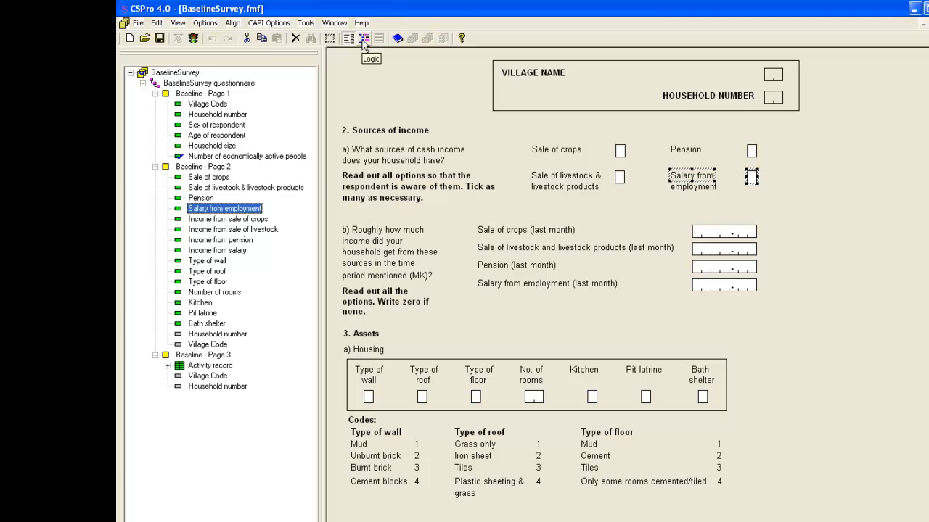
click(363, 37)
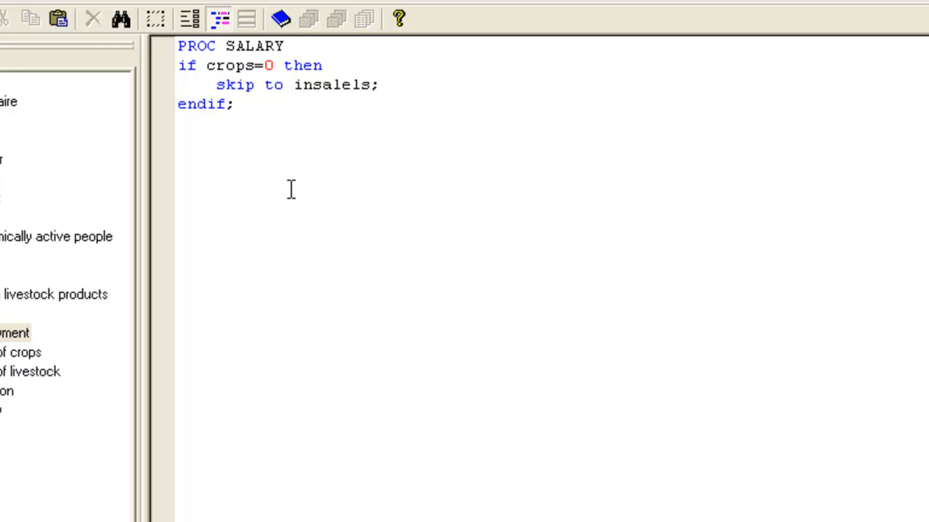
click(232, 105)
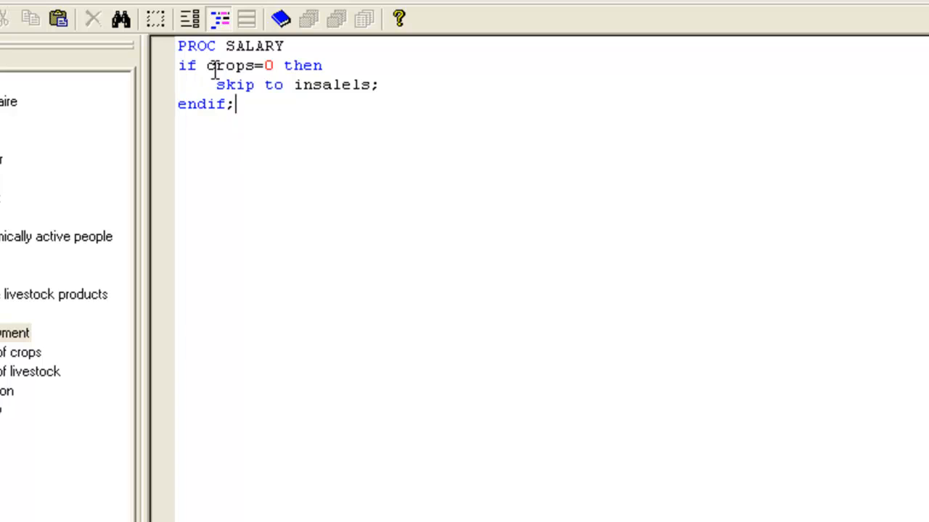
mouse_move(274, 65)
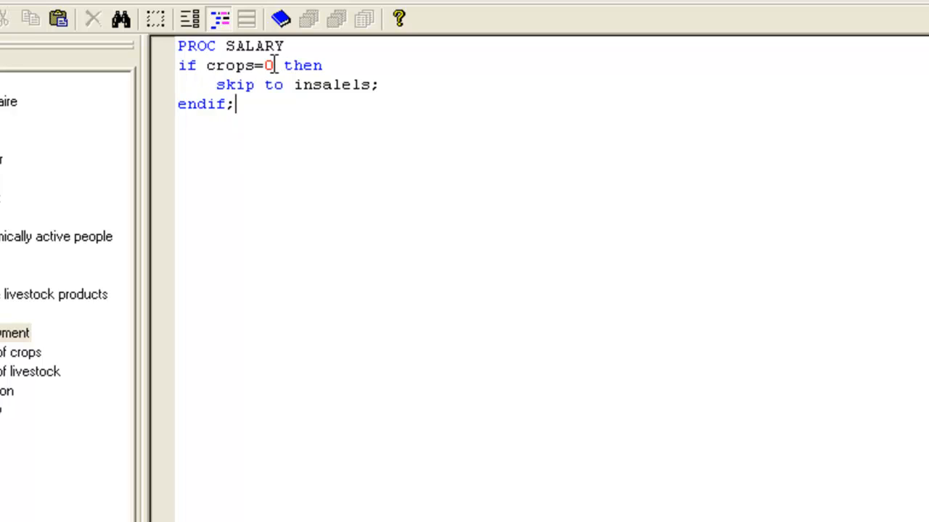
mouse_move(253, 75)
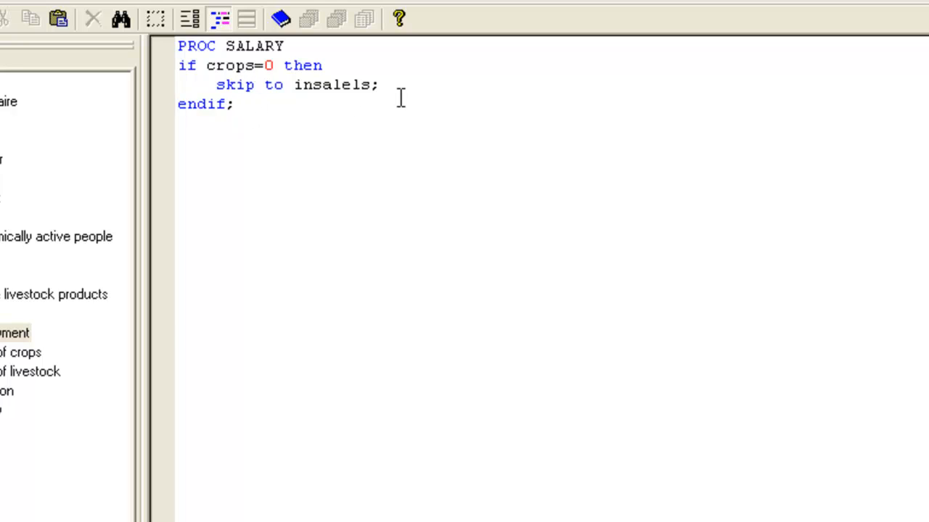
mouse_move(343, 125)
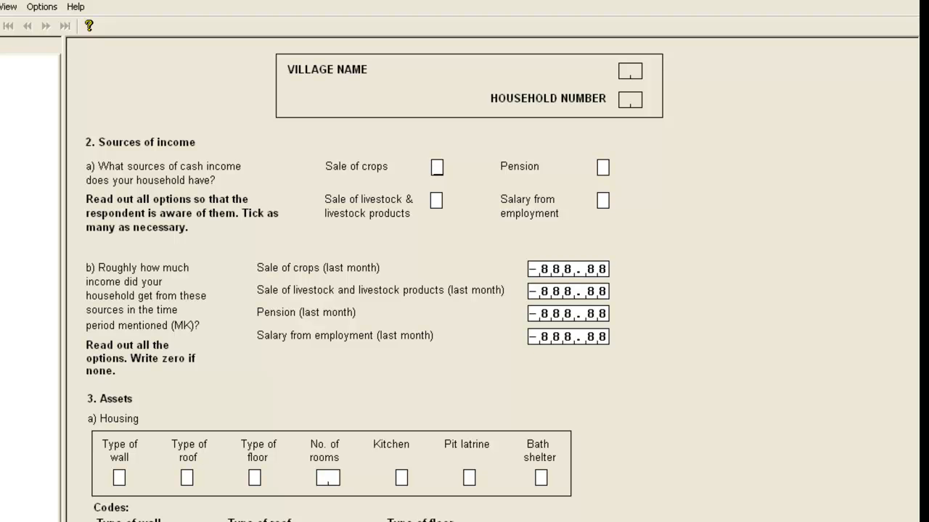
mouse_move(497, 236)
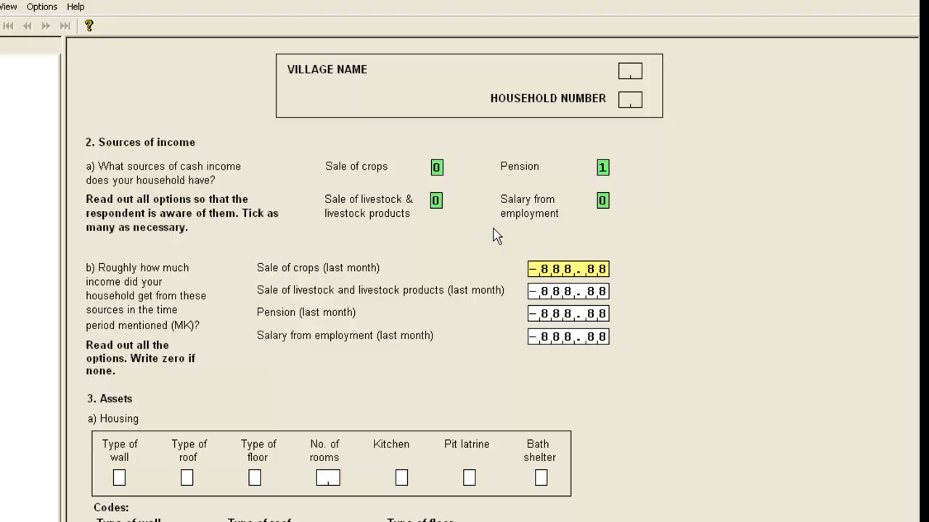
mouse_move(529, 221)
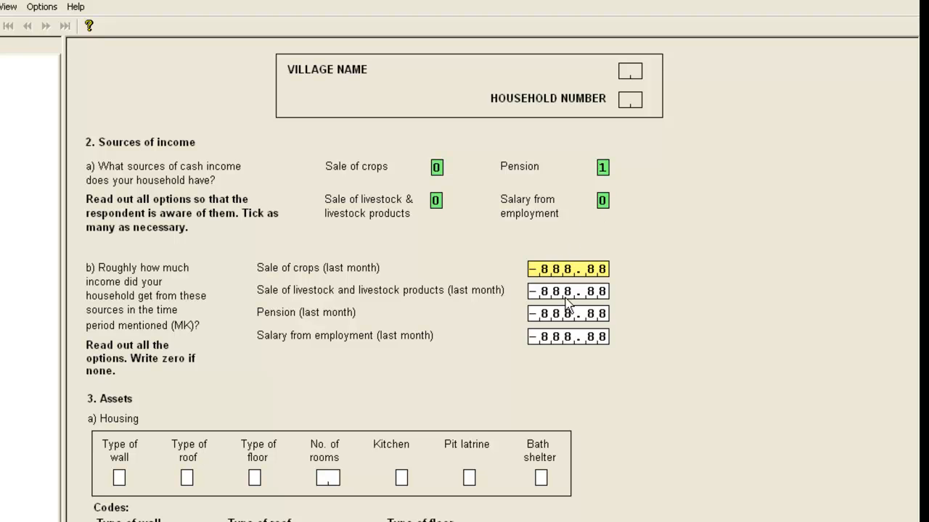
mouse_move(569, 305)
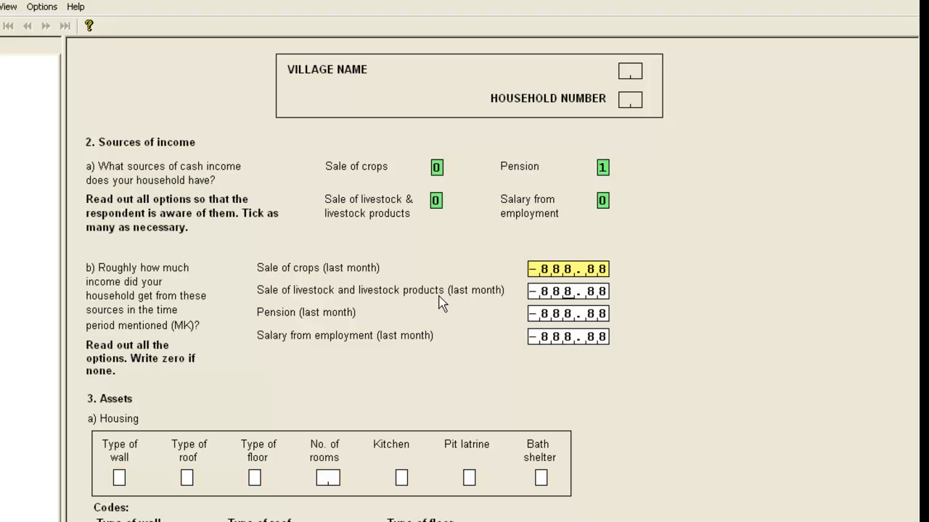
mouse_move(441, 296)
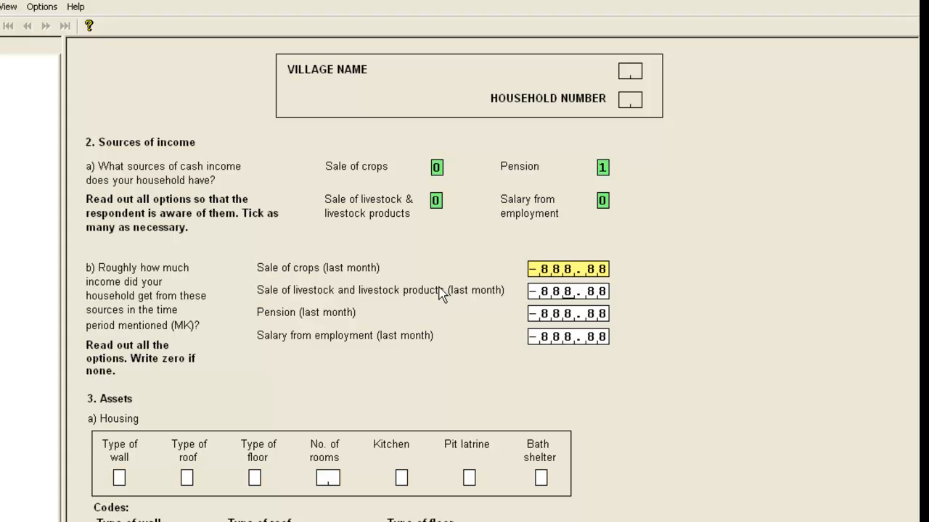
mouse_move(587, 299)
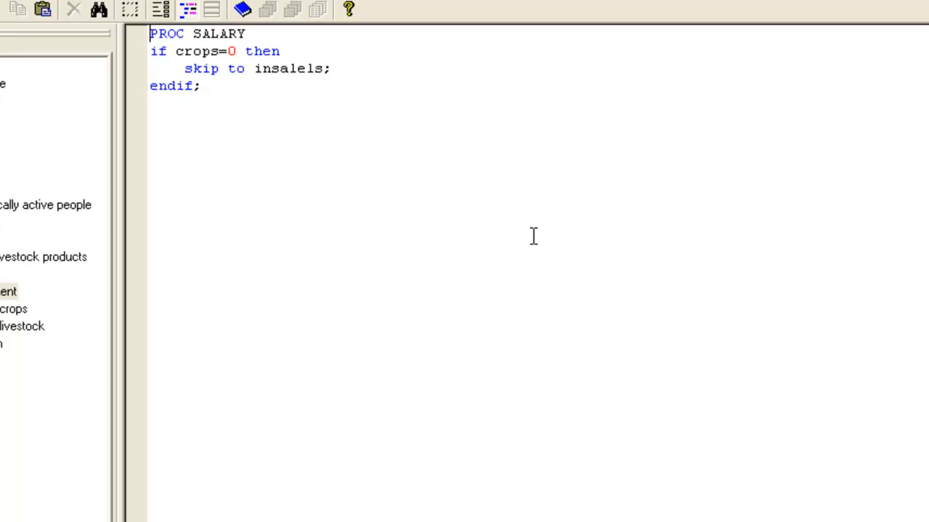
mouse_move(153, 50)
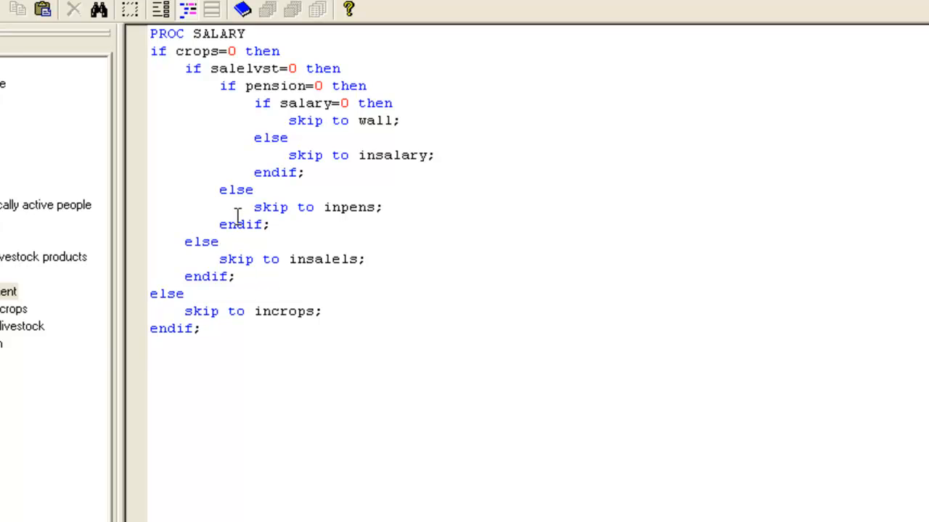
mouse_move(536, 479)
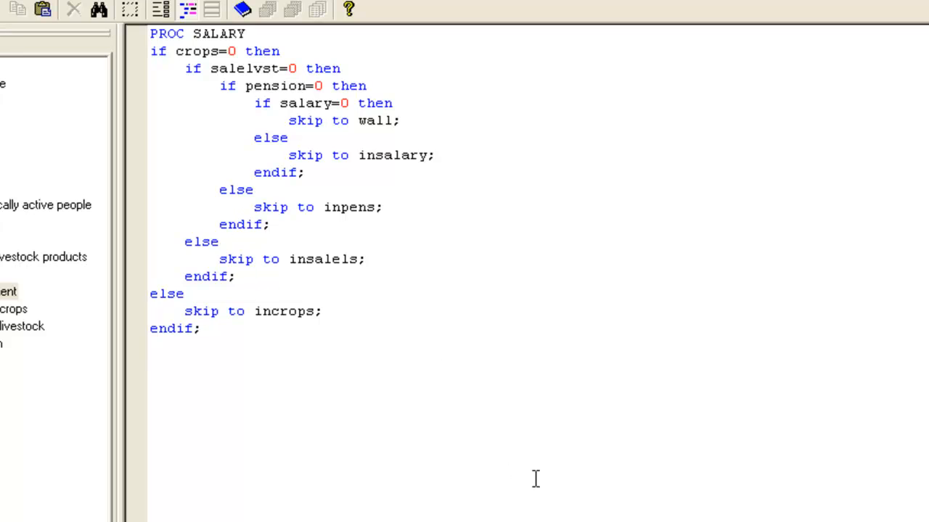
mouse_move(488, 297)
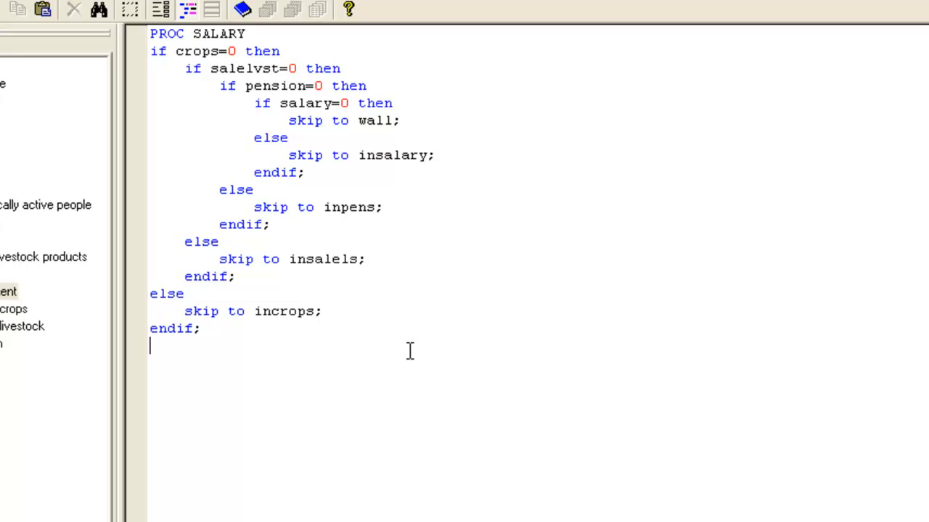
mouse_move(363, 244)
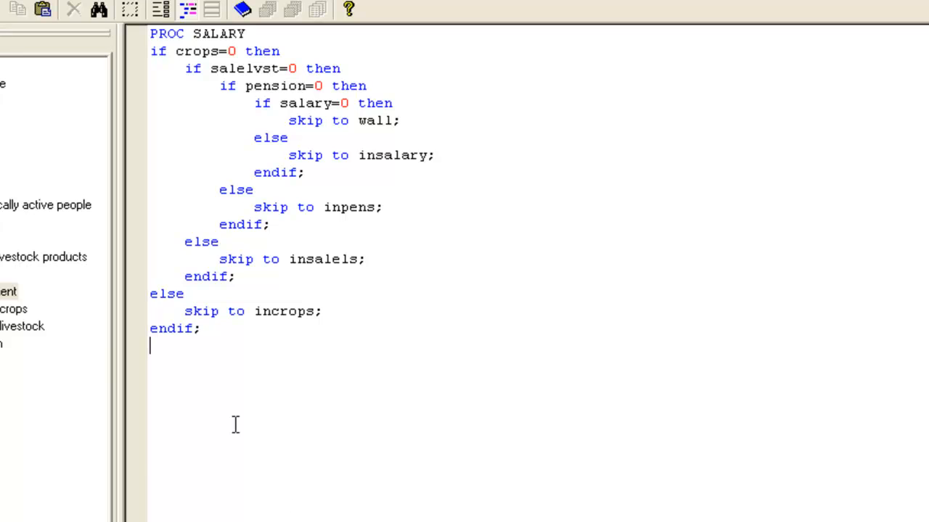
mouse_move(444, 140)
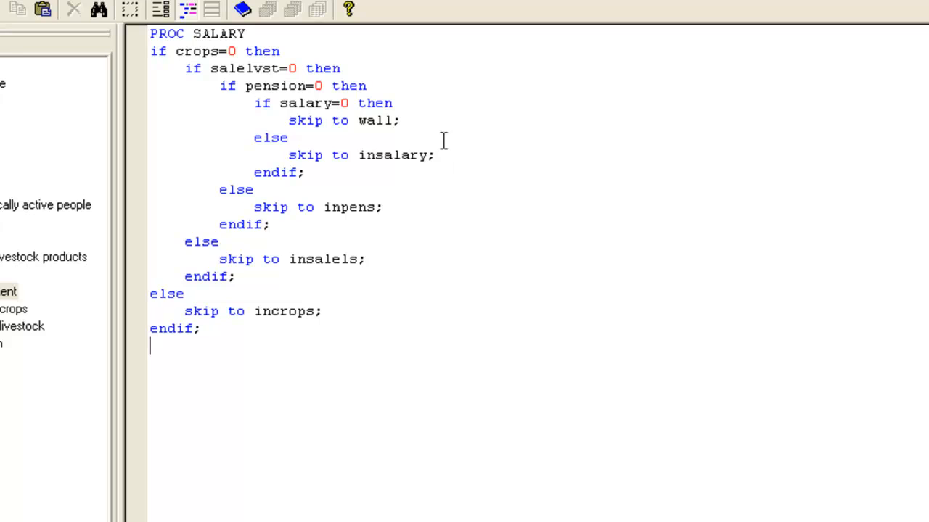
mouse_move(255, 51)
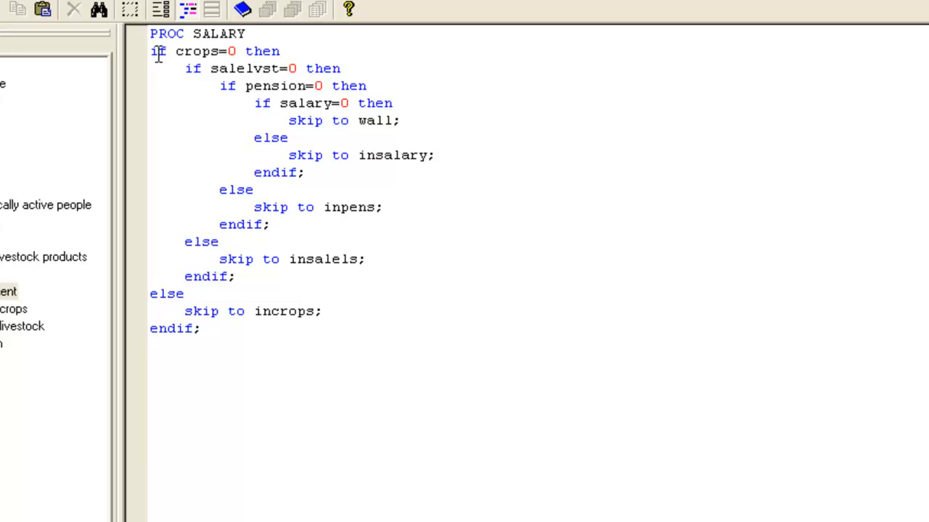
mouse_move(153, 334)
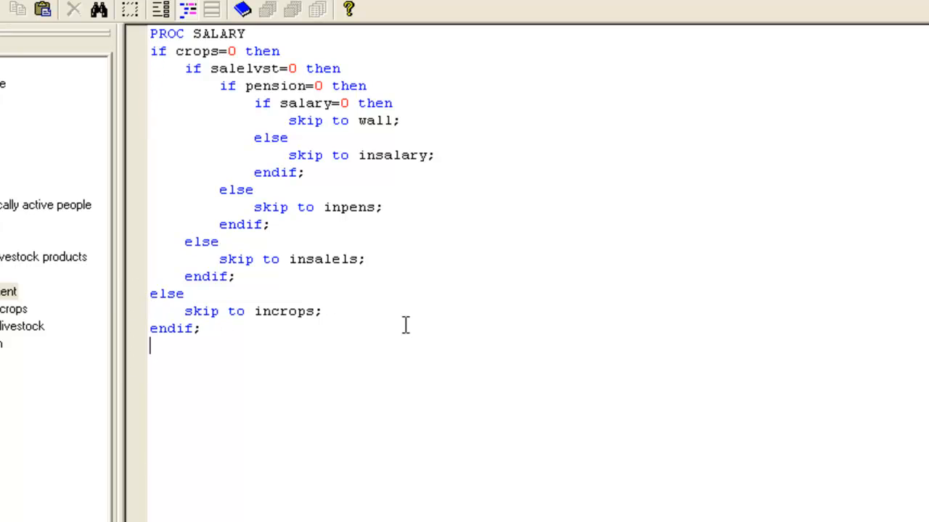
mouse_move(322, 322)
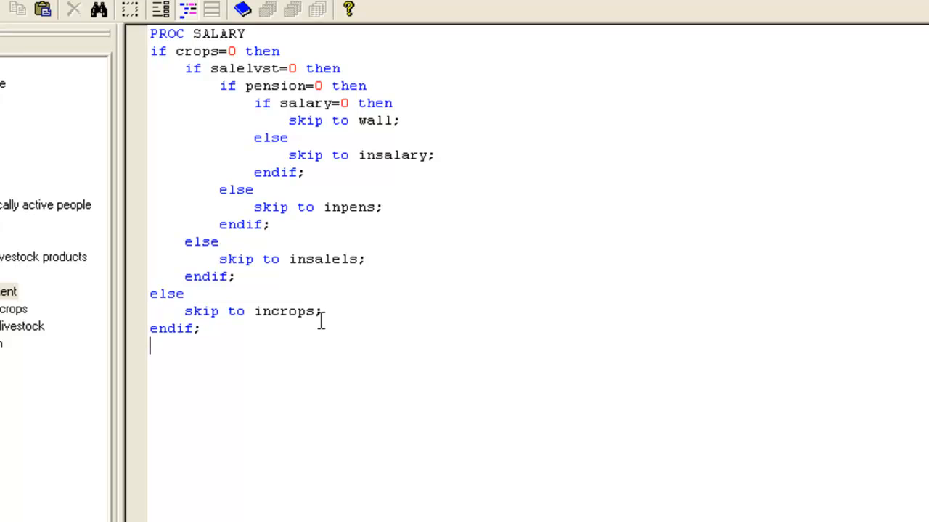
mouse_move(254, 310)
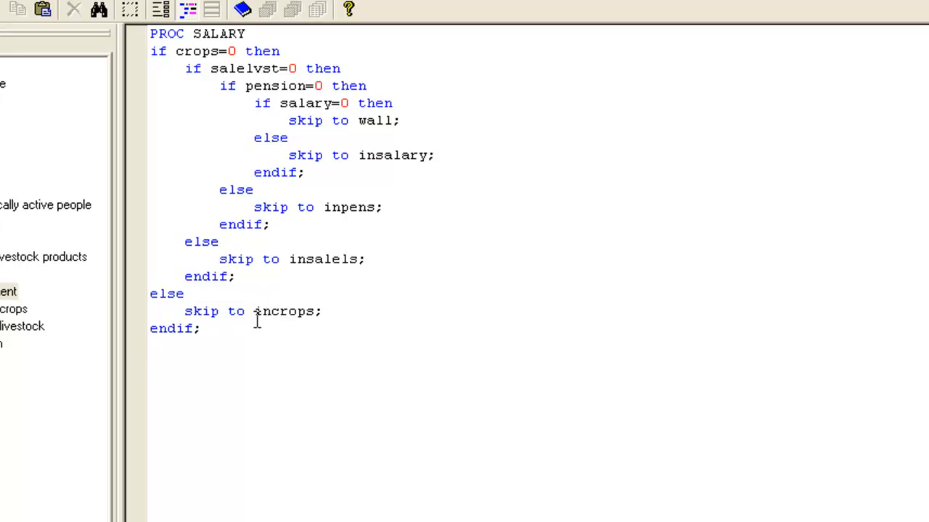
mouse_move(206, 317)
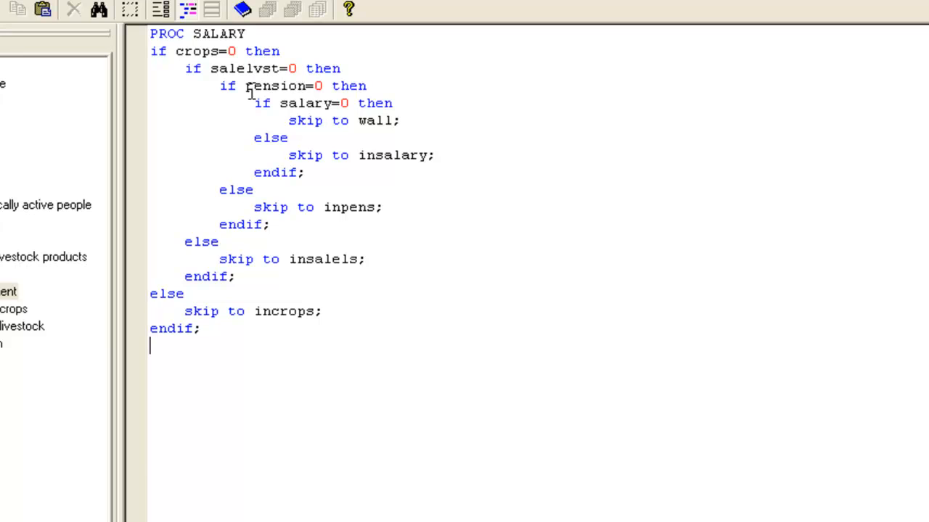
mouse_move(337, 85)
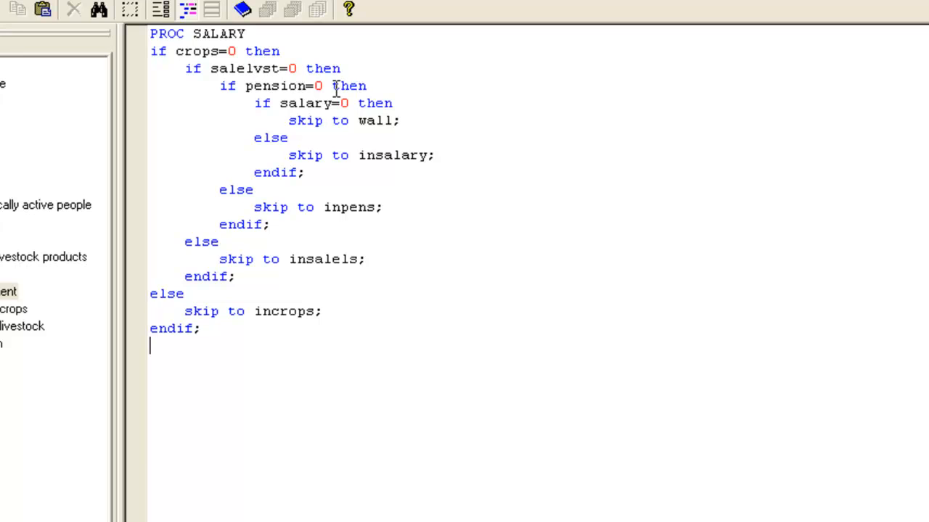
mouse_move(194, 220)
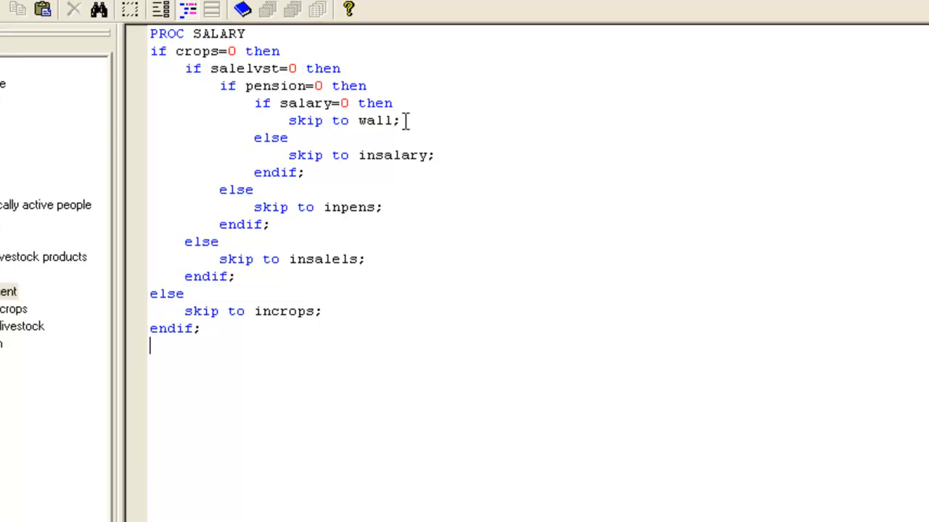
mouse_move(371, 120)
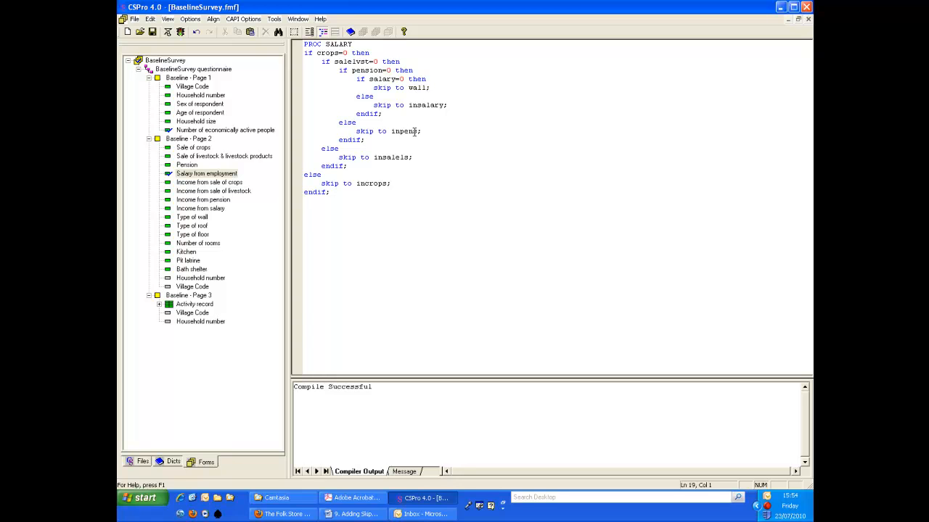
mouse_move(213, 96)
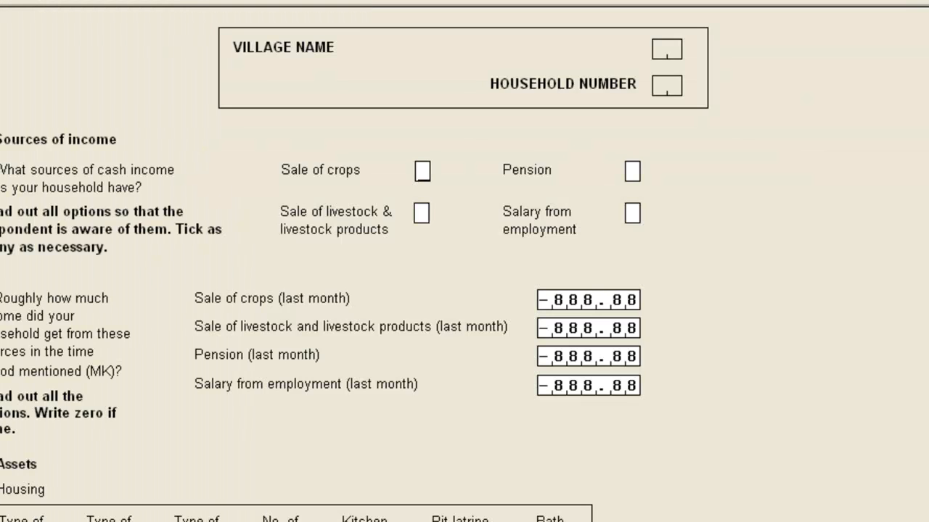
mouse_move(463, 307)
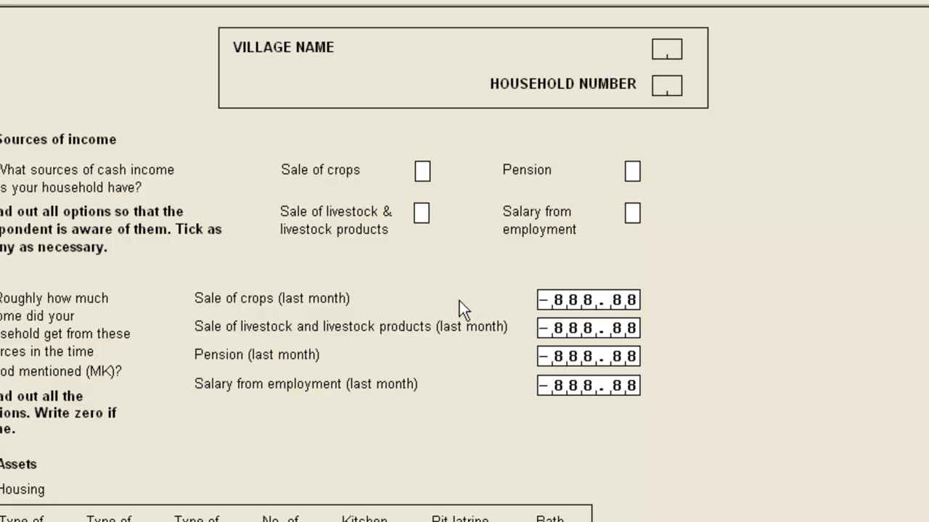
mouse_move(435, 203)
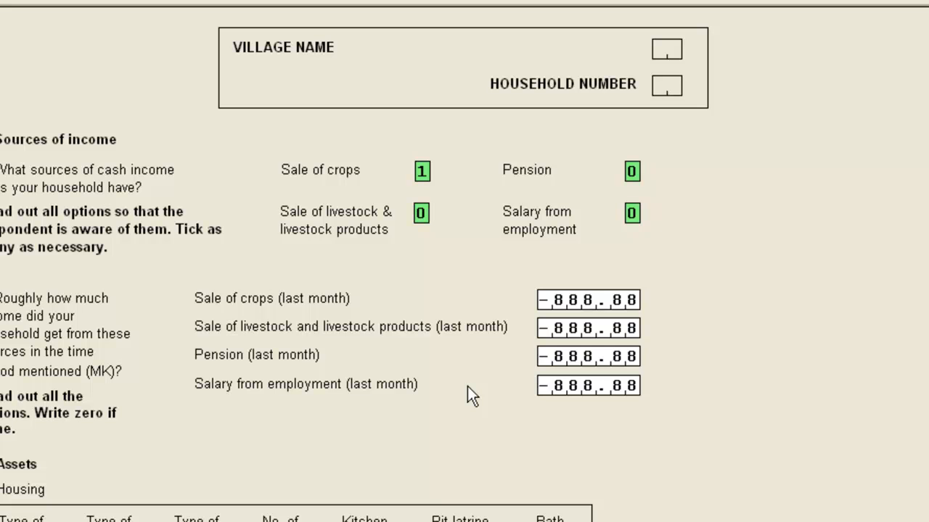
mouse_move(606, 325)
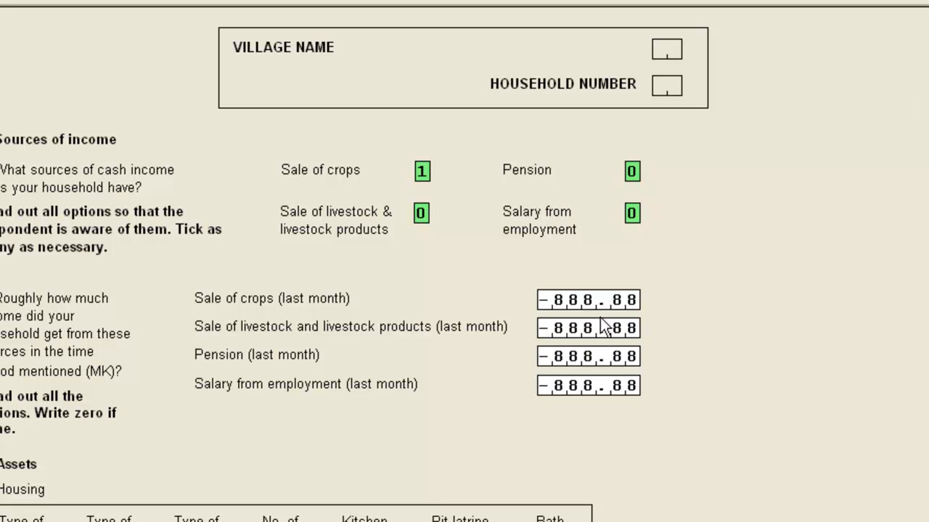
mouse_move(583, 304)
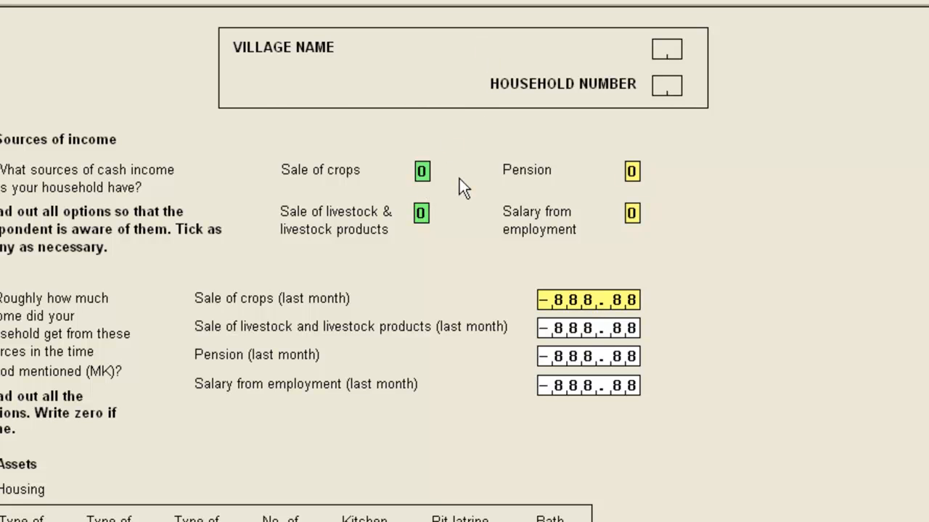
Mark pension as an income source and enter a pension amount of 200.00
click(631, 171)
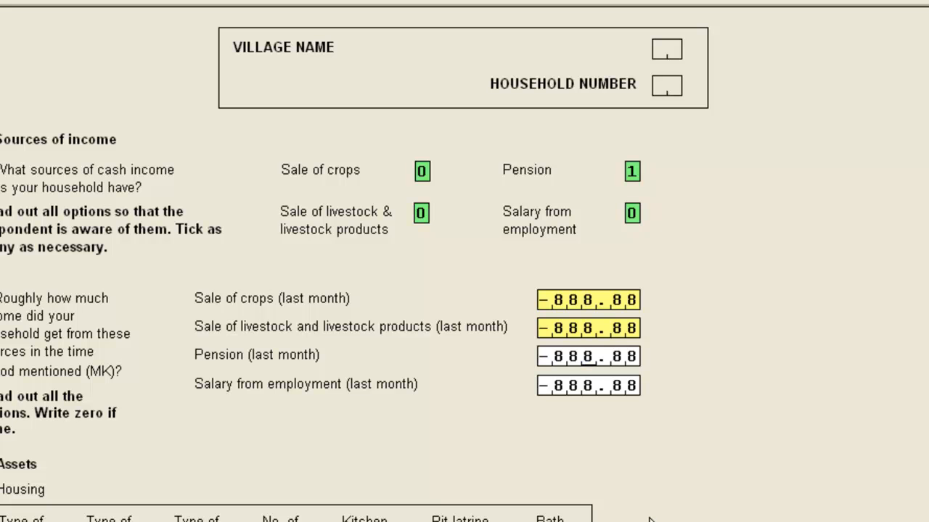
mouse_move(754, 346)
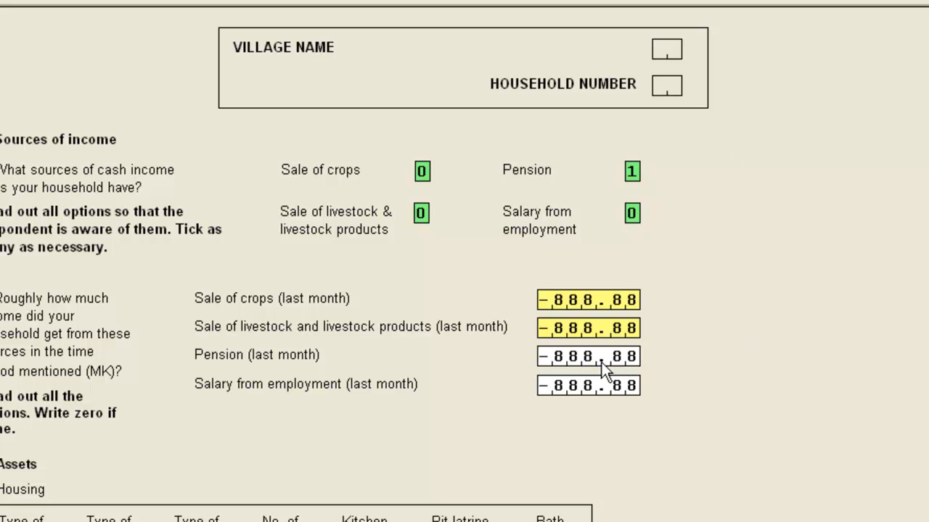
mouse_move(790, 369)
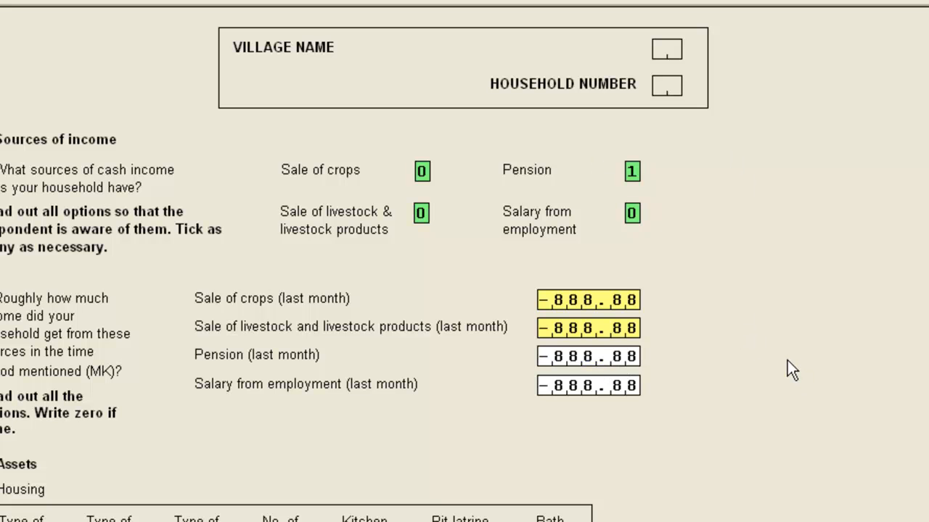
text(200.00)
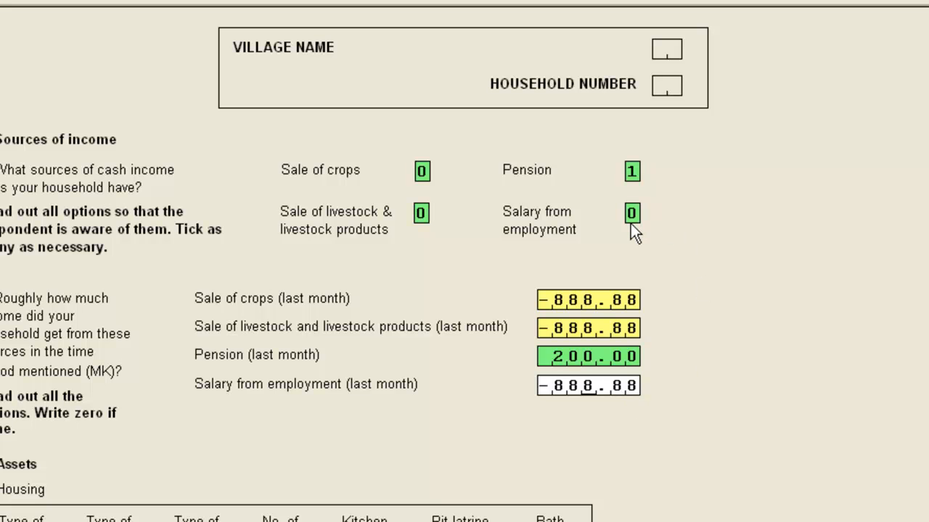
mouse_move(372, 352)
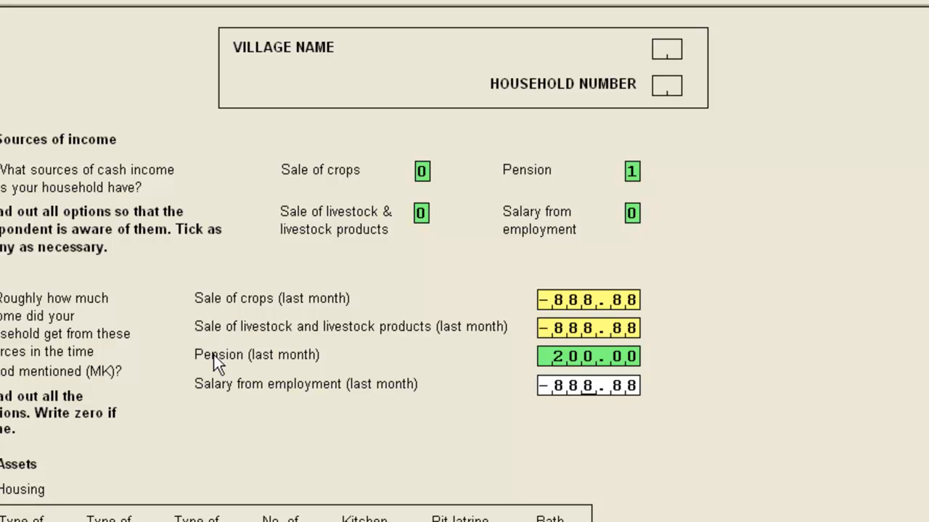
mouse_move(202, 366)
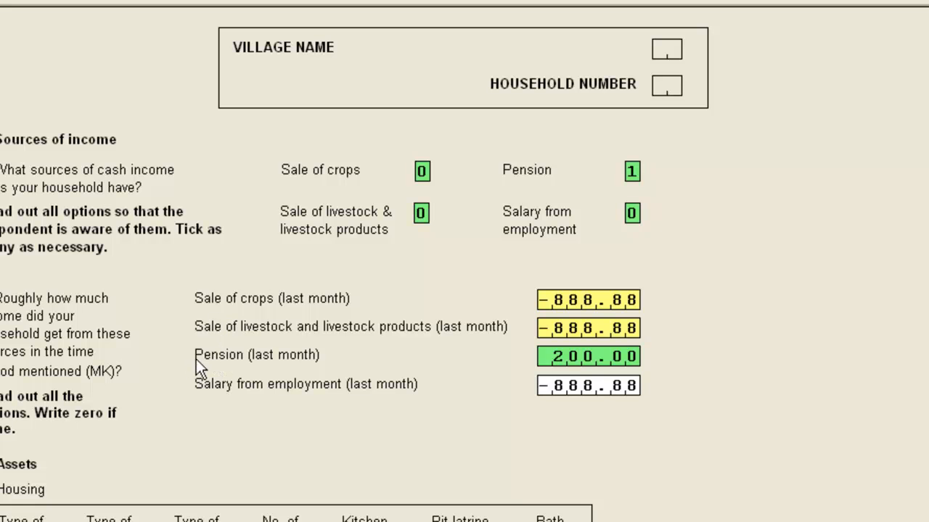
mouse_move(243, 372)
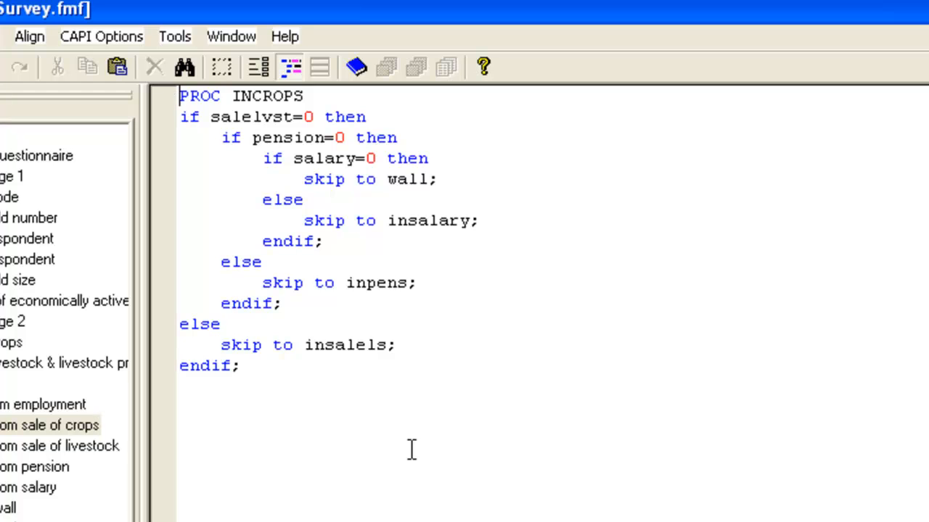
mouse_move(404, 8)
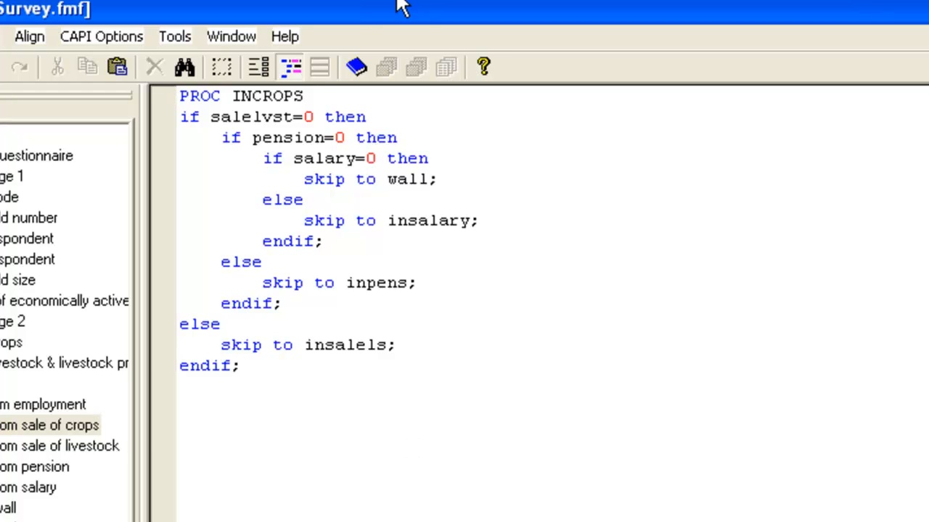
mouse_move(293, 129)
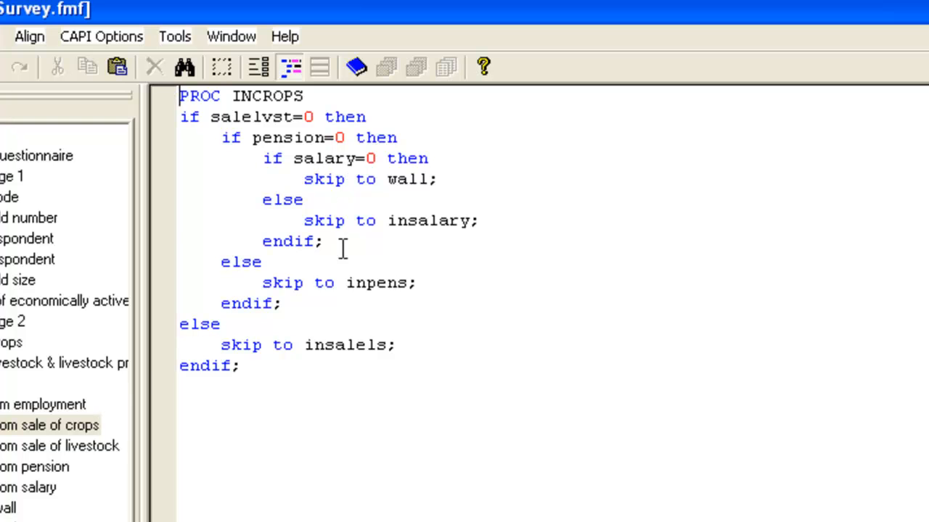
View the skip procedures for livestock sales income, then for pension income
click(58, 445)
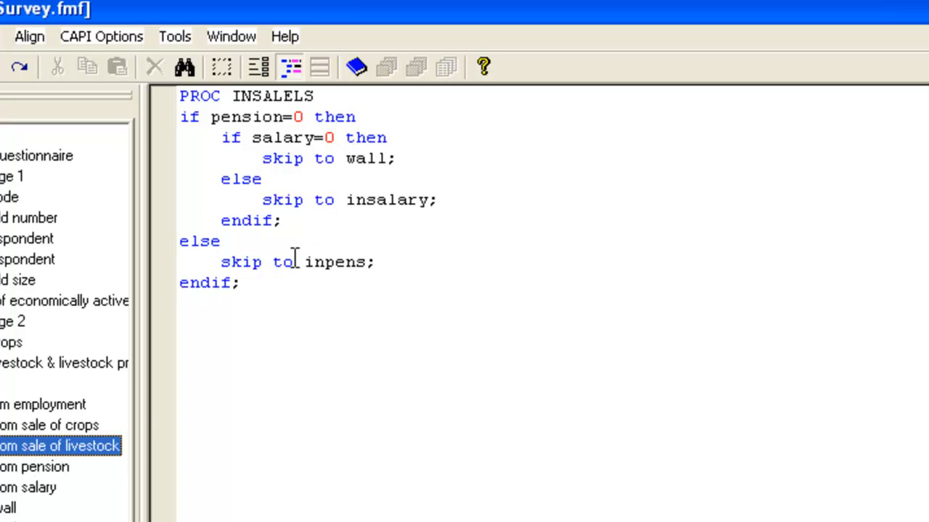
mouse_move(29, 479)
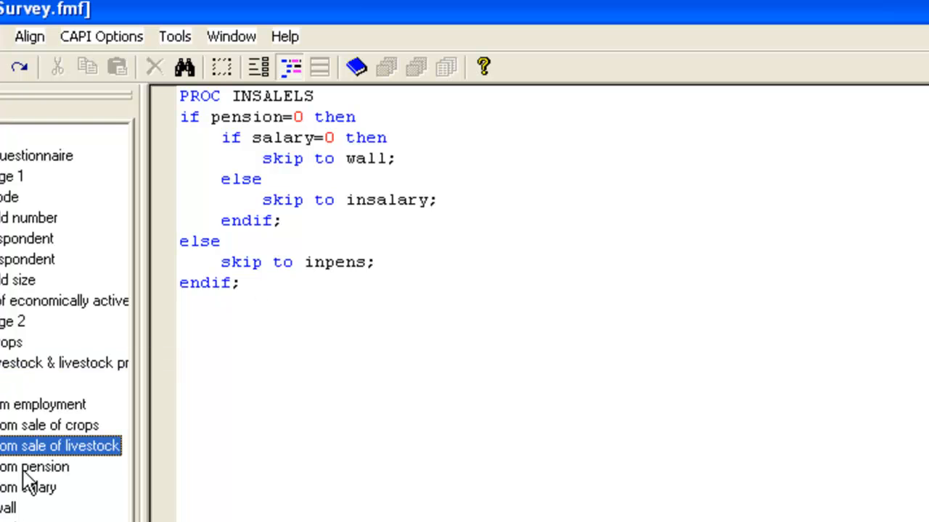
click(35, 467)
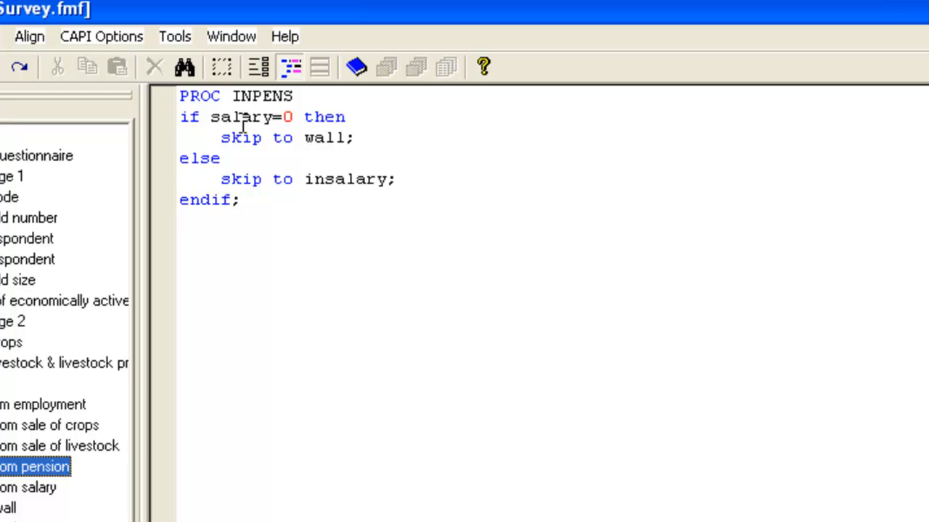
mouse_move(258, 212)
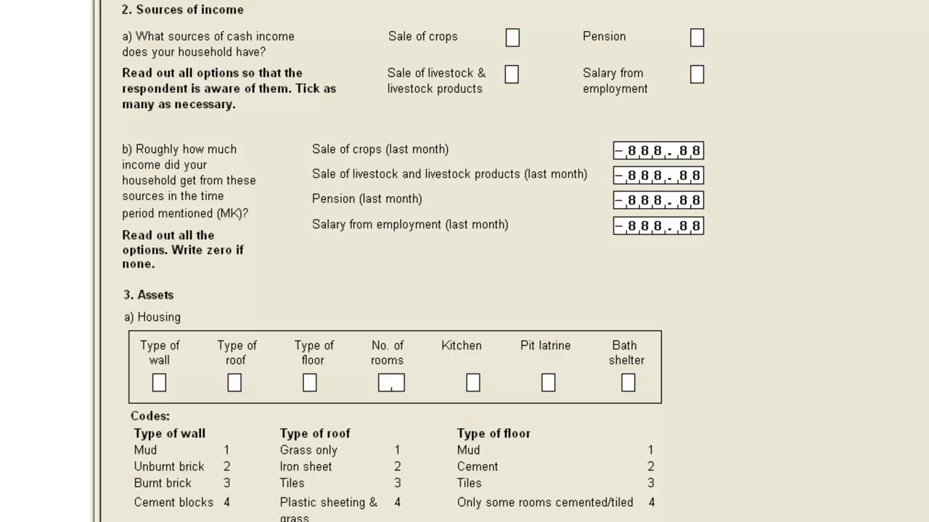
mouse_move(524, 55)
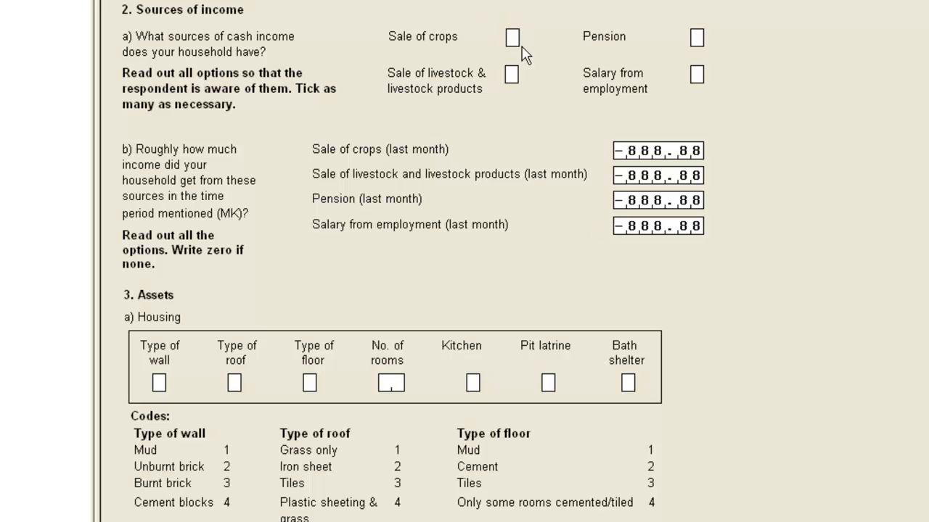
mouse_move(587, 64)
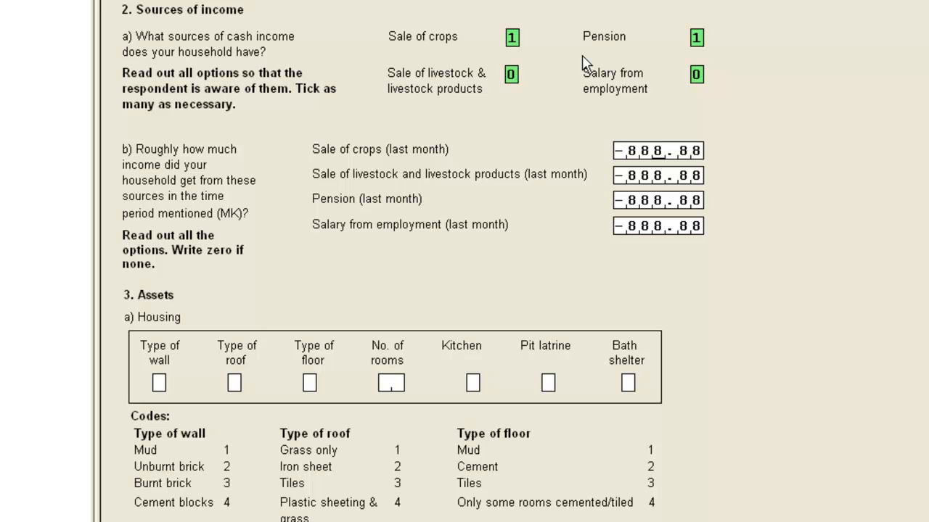
Enter 200 for crops income and 500 for pension income, skipping livestock and salary
text(200.00)
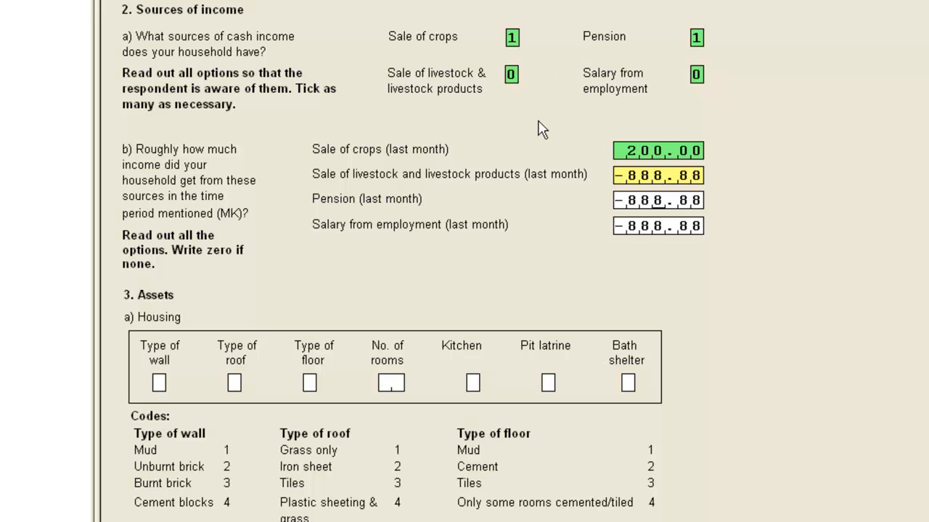
mouse_move(662, 210)
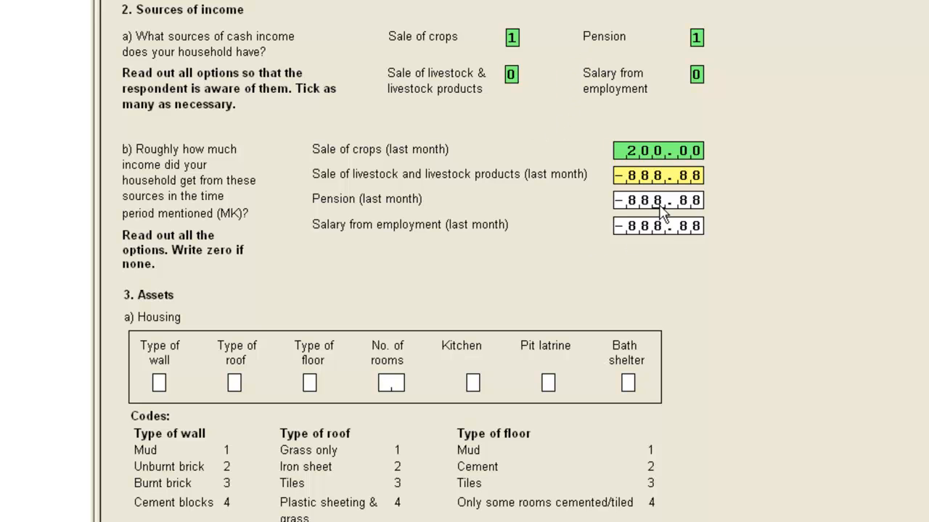
mouse_move(804, 219)
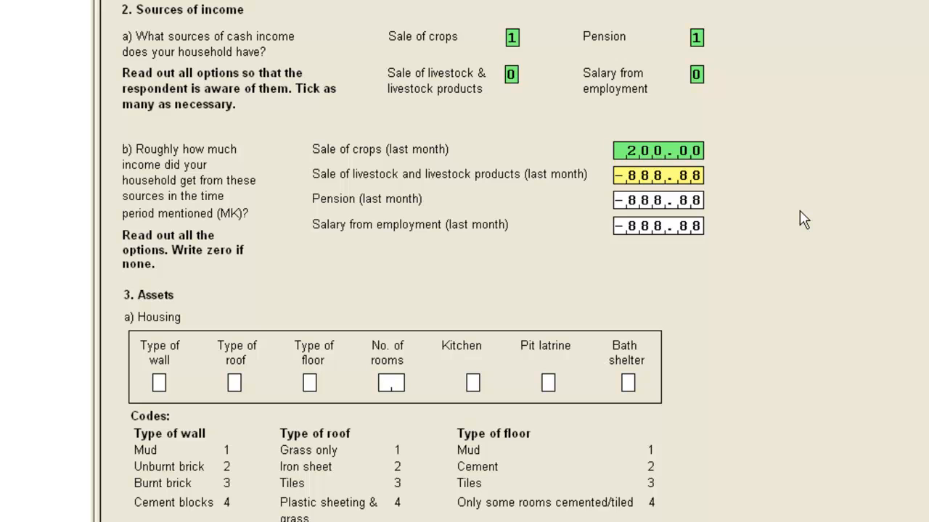
text(500.00)
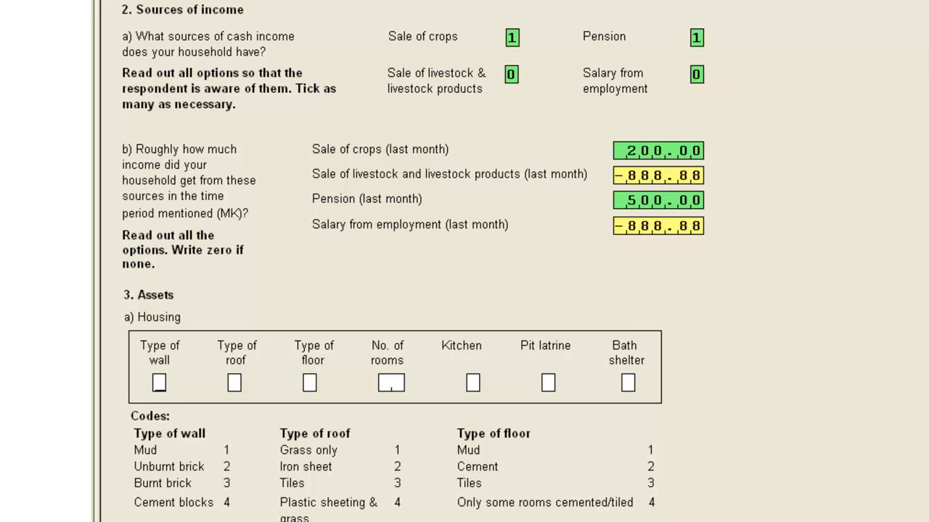
mouse_move(723, 105)
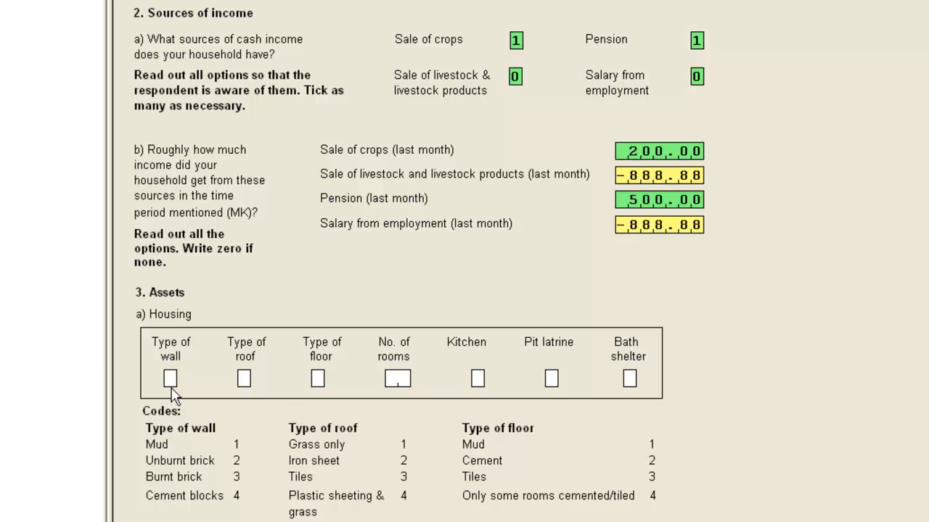
mouse_move(291, 414)
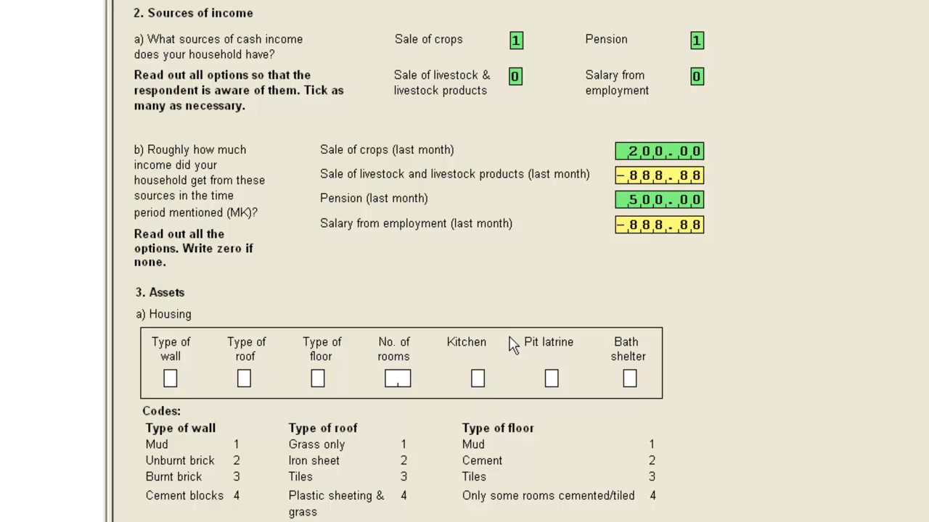
mouse_move(394, 317)
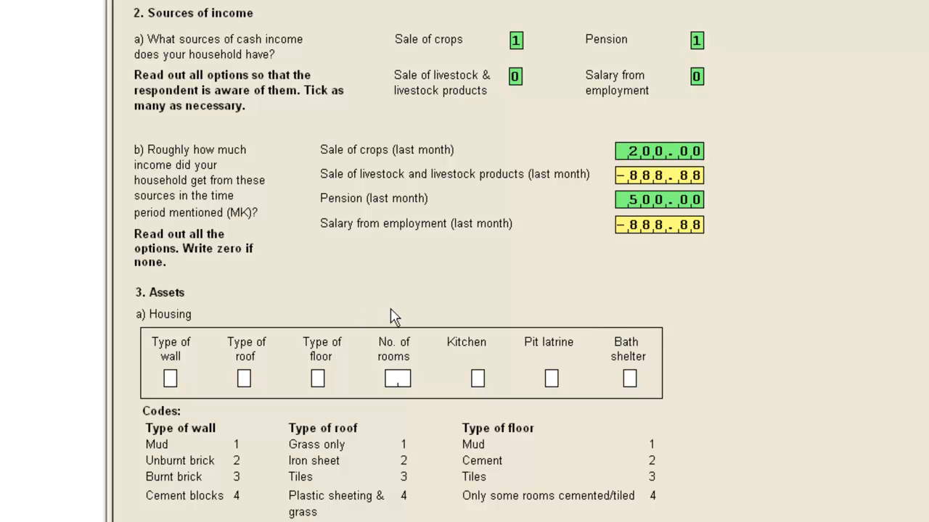